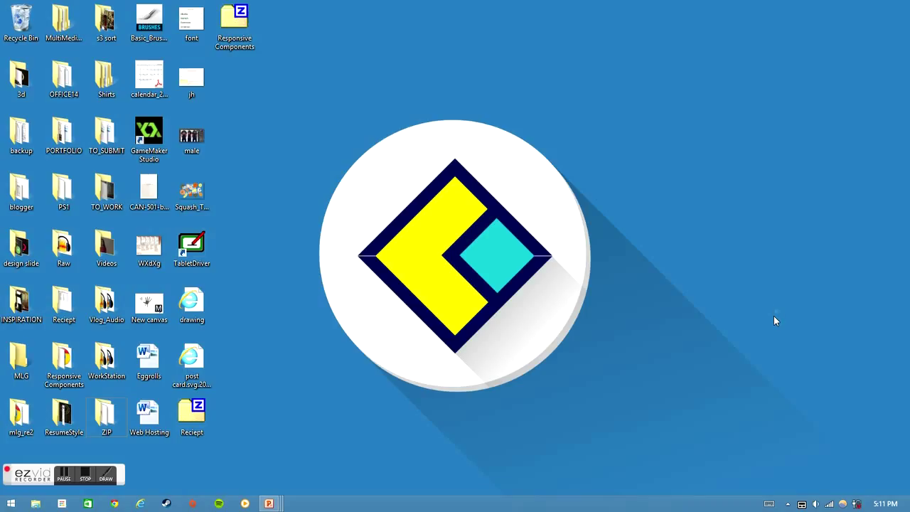
mouse_move(329, 136)
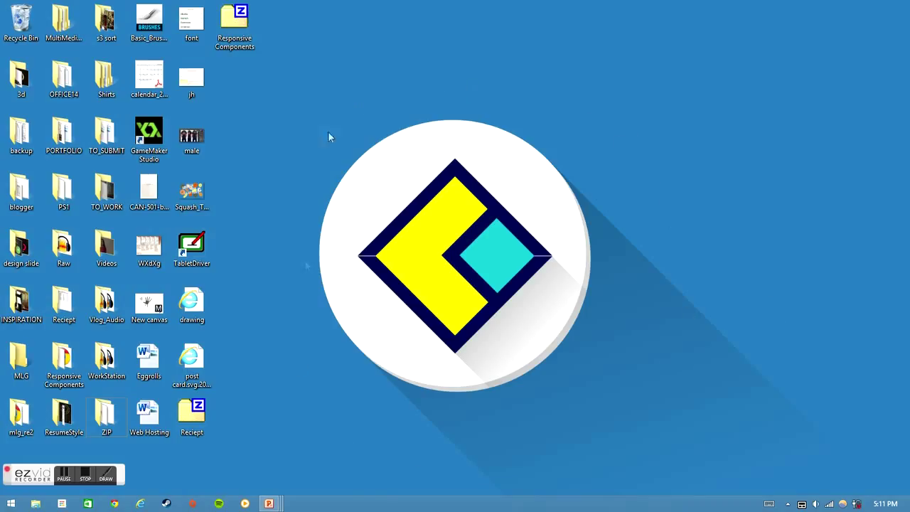
mouse_move(375, 485)
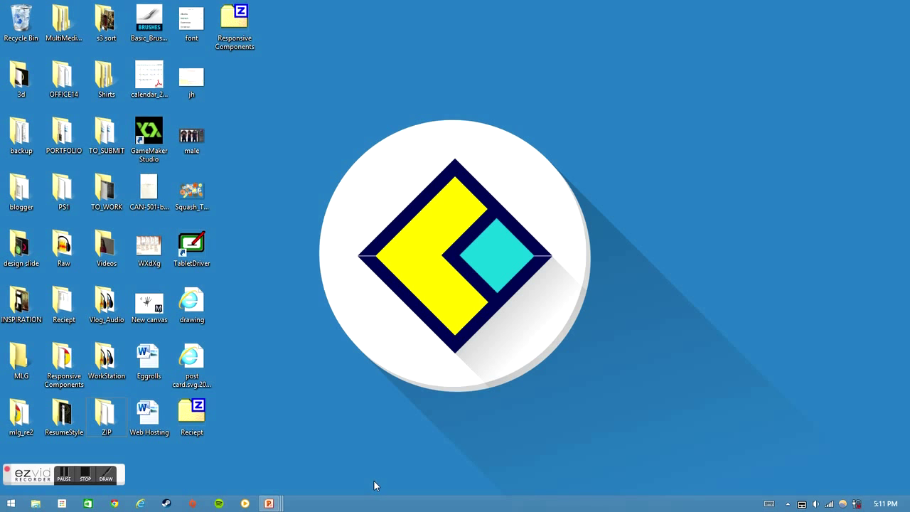
mouse_move(270, 504)
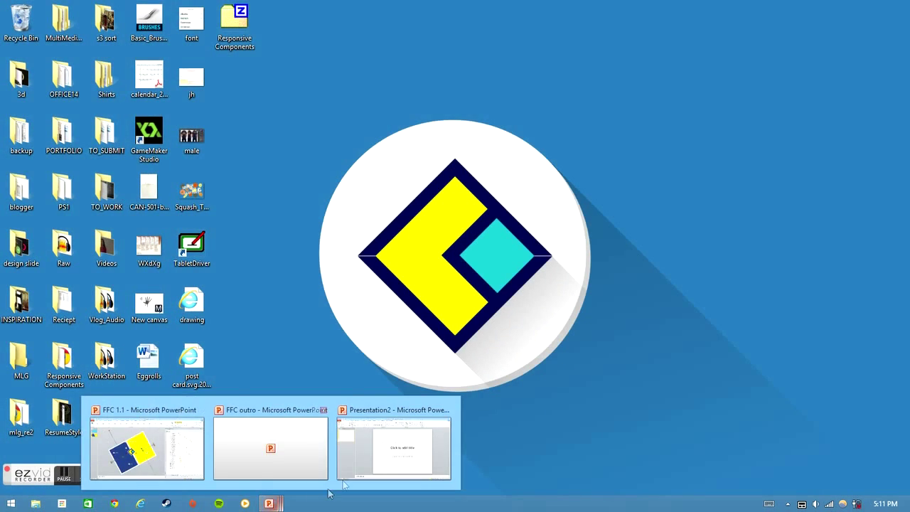
Switch to the blank Presentation2 window from the taskbar preview
click(394, 448)
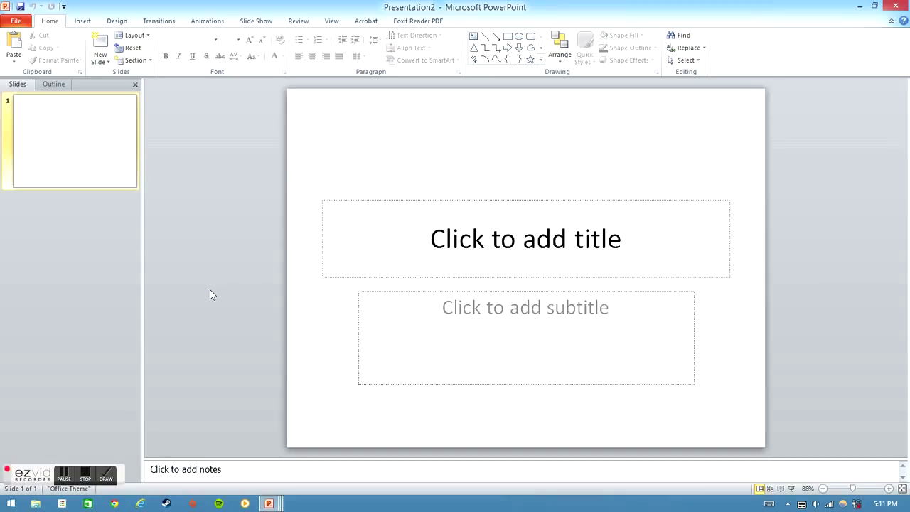
mouse_move(212, 308)
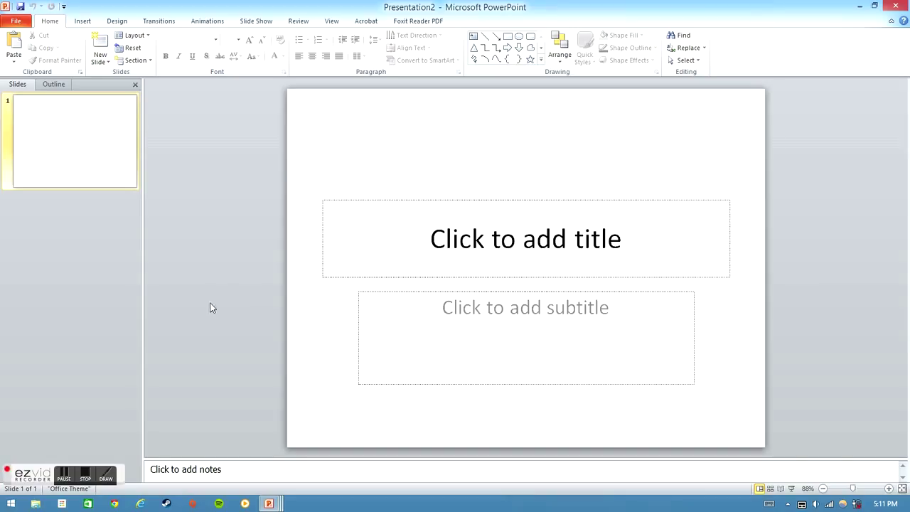
mouse_move(259, 416)
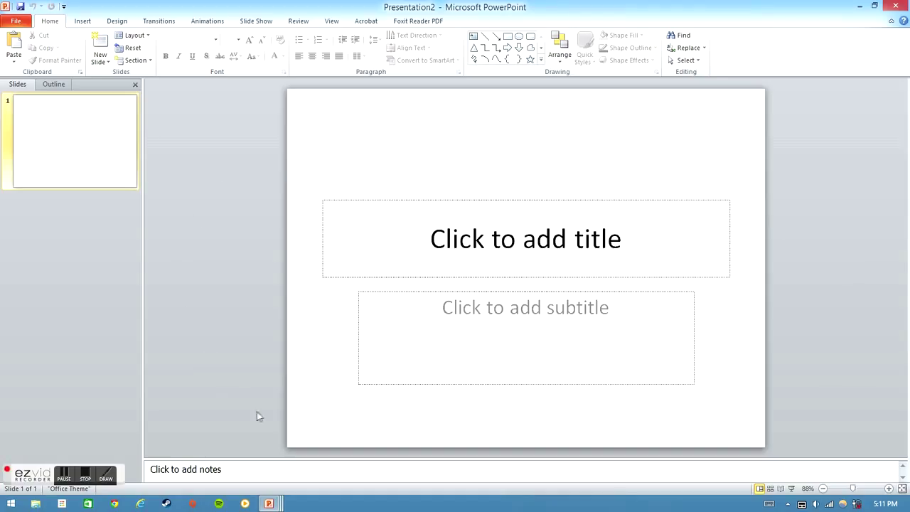
mouse_move(80, 126)
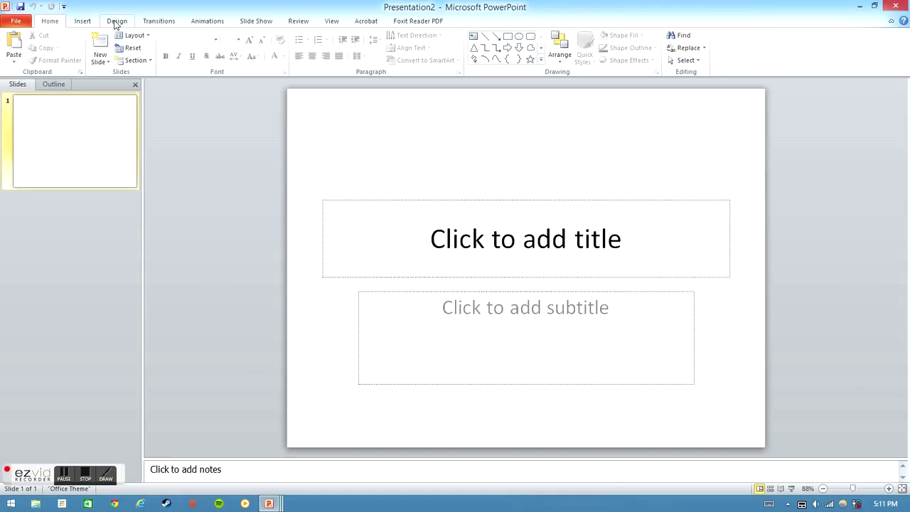
Set the slide size to On-screen Show (16:9), 10 × 5.63 inches
click(117, 20)
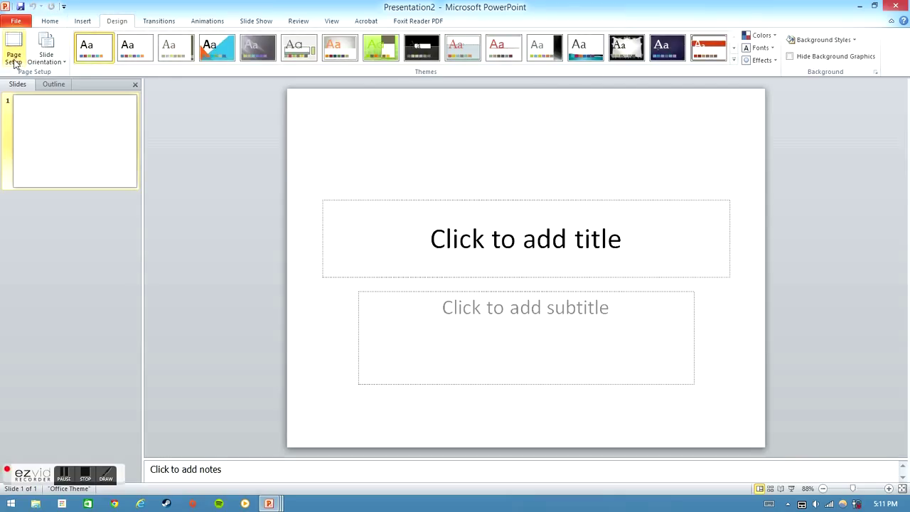
click(12, 53)
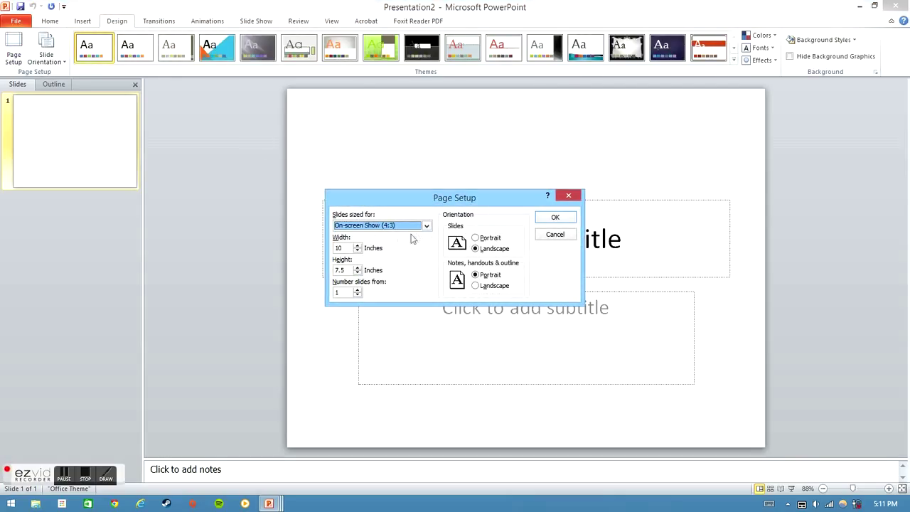
click(425, 225)
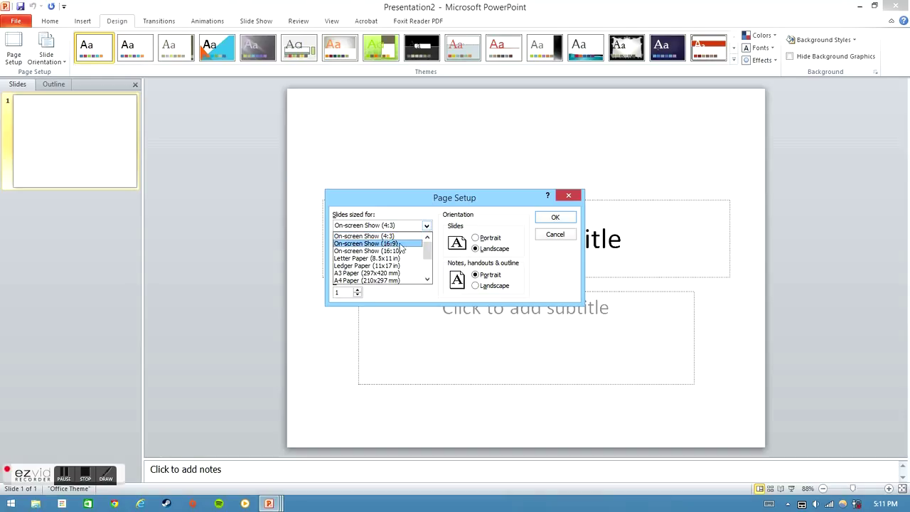
click(366, 243)
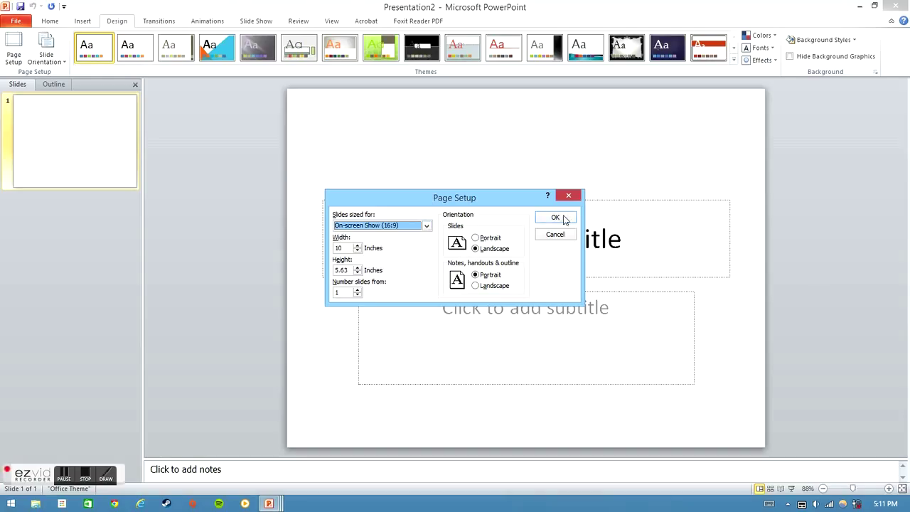
click(556, 218)
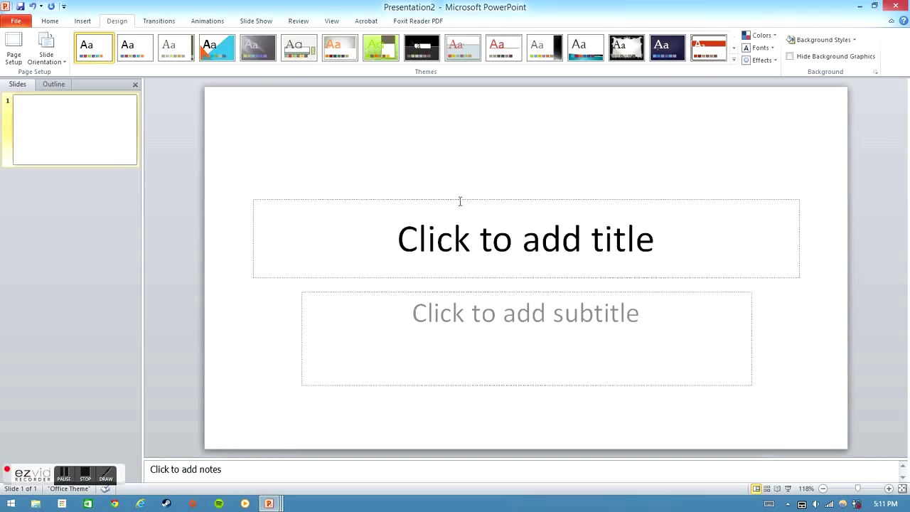
mouse_move(660, 434)
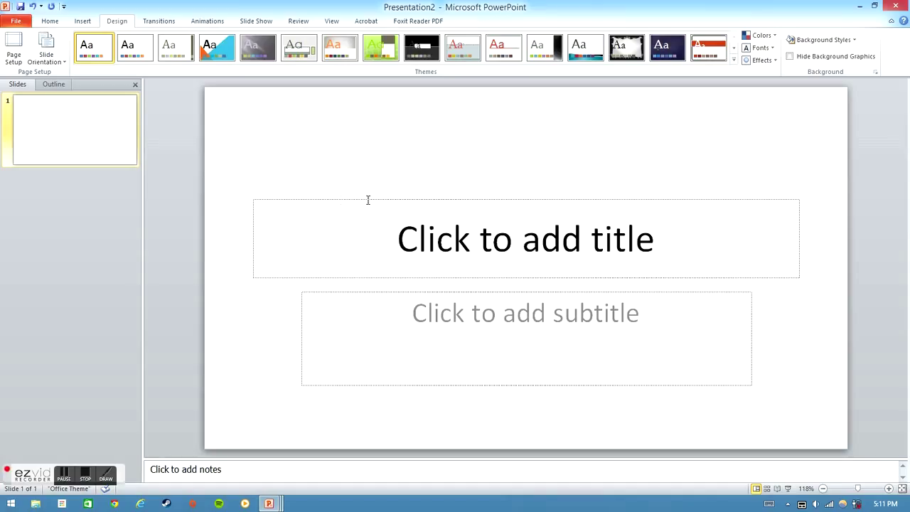
Delete the title and subtitle placeholders, keeping the default Office Theme
click(368, 200)
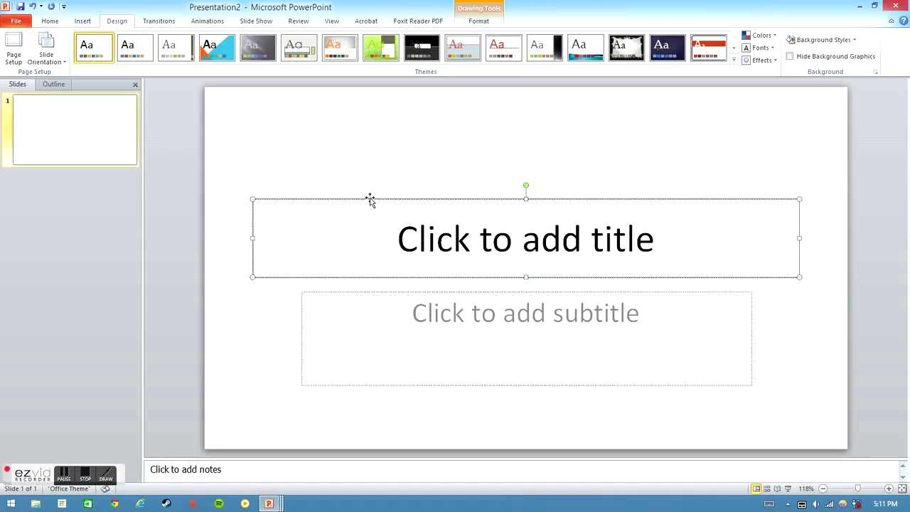
key(Delete)
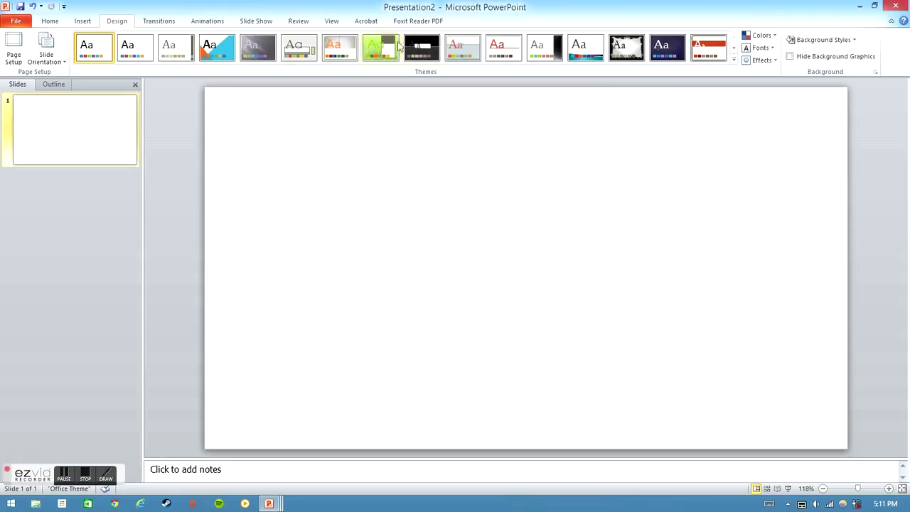
click(216, 47)
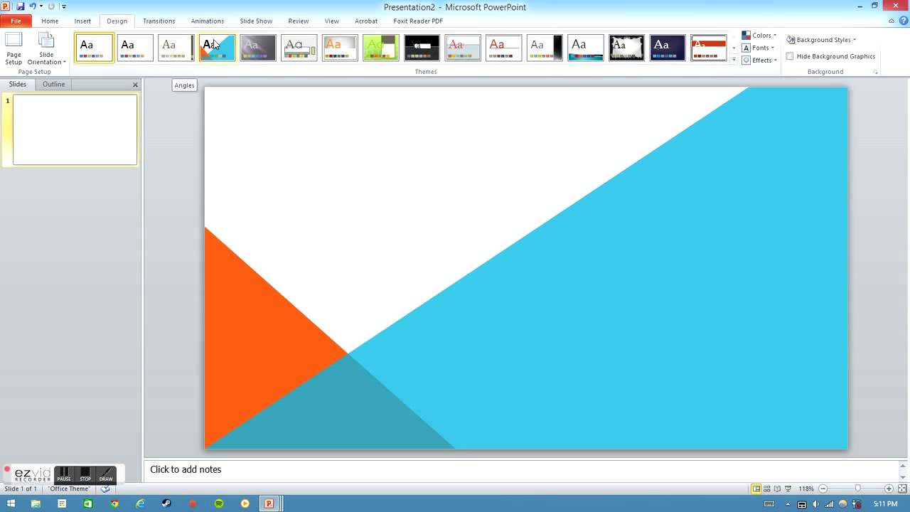
click(298, 48)
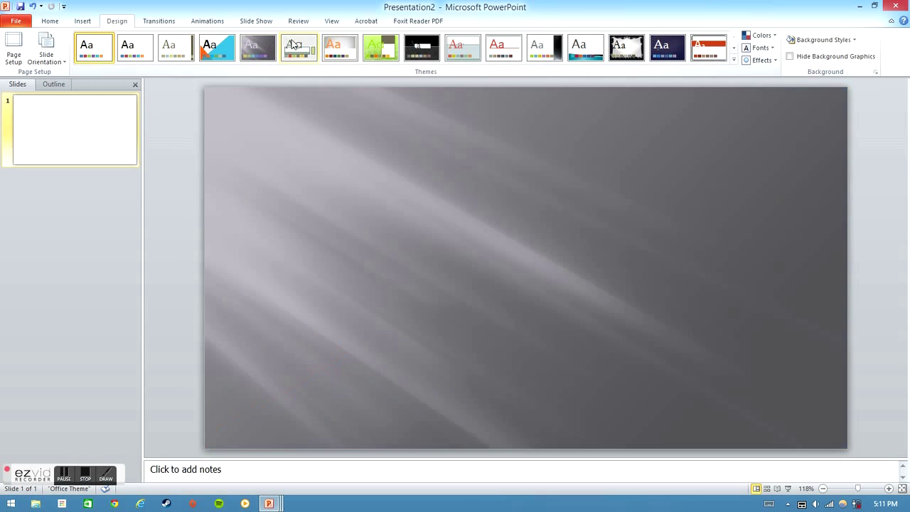
click(217, 48)
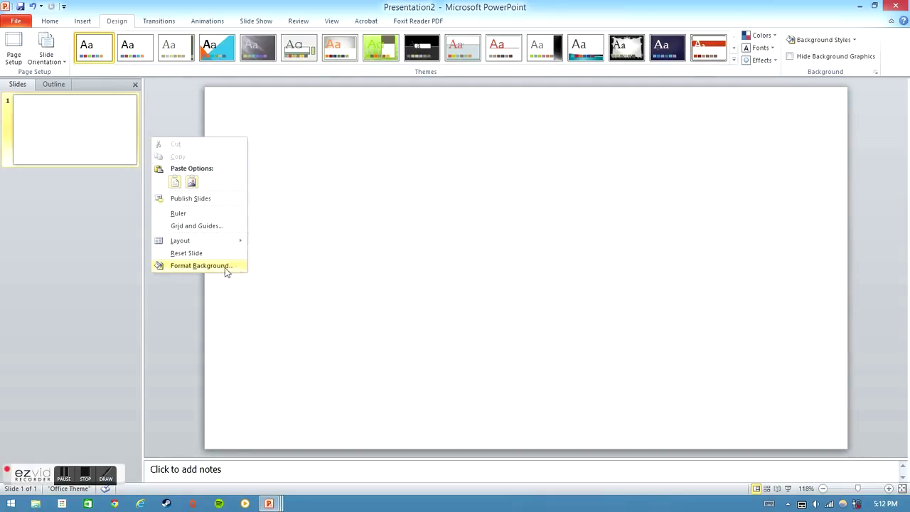
Apply a solid gray fill through Format Background and close the dialog
click(201, 265)
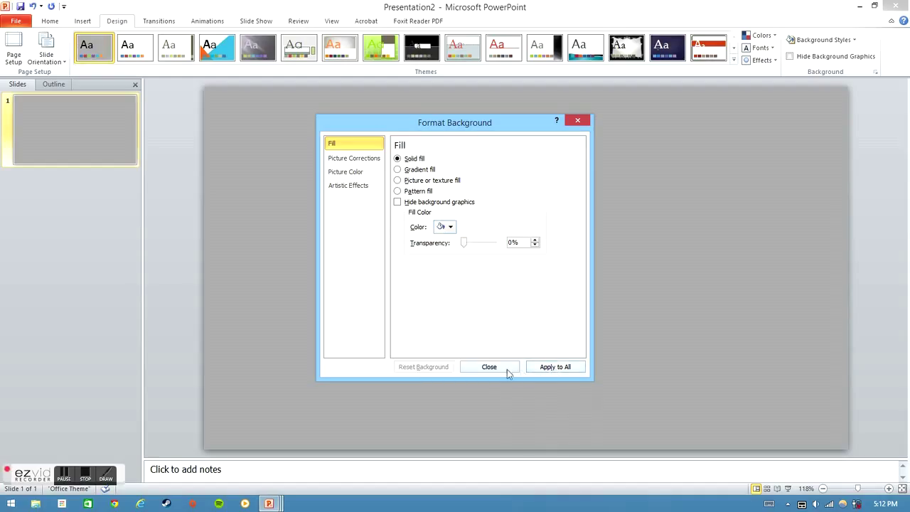
click(488, 367)
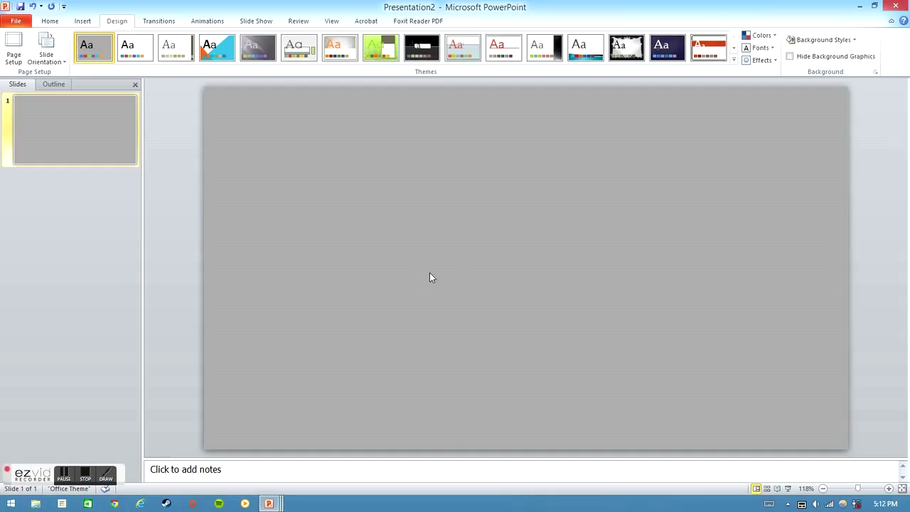
mouse_move(426, 284)
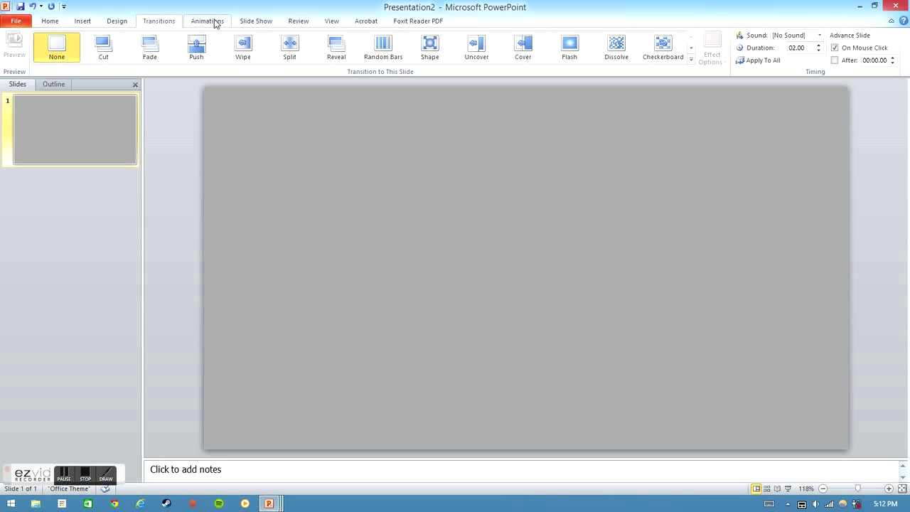
mouse_move(83, 21)
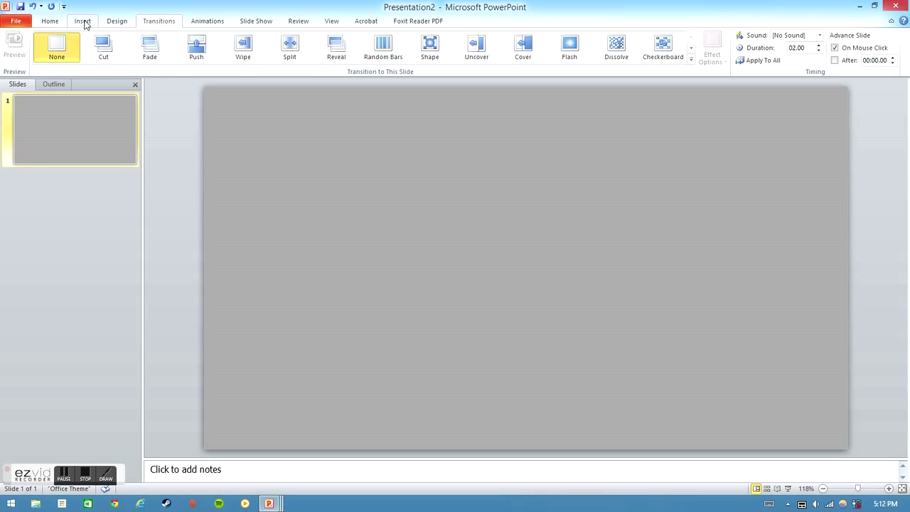
Draw a blue square just left of the slide centre
click(82, 20)
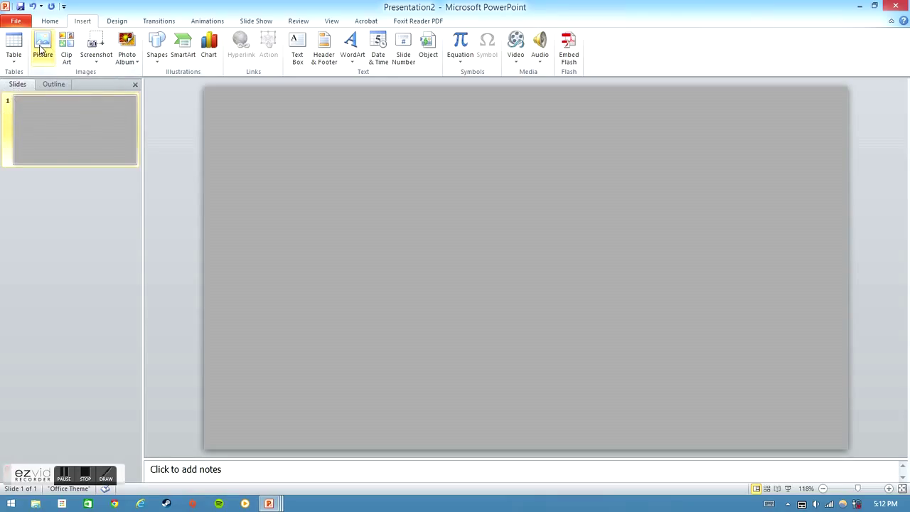
click(157, 46)
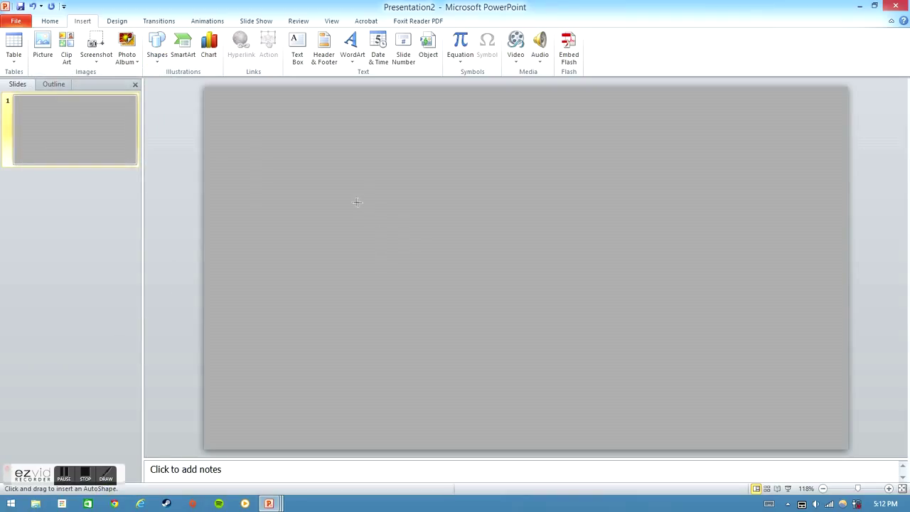
drag(355, 201, 467, 309)
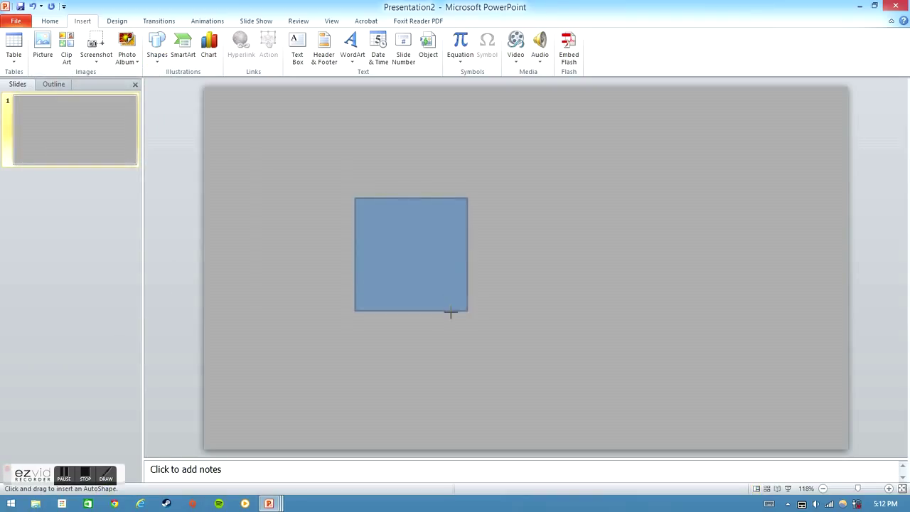
click(411, 254)
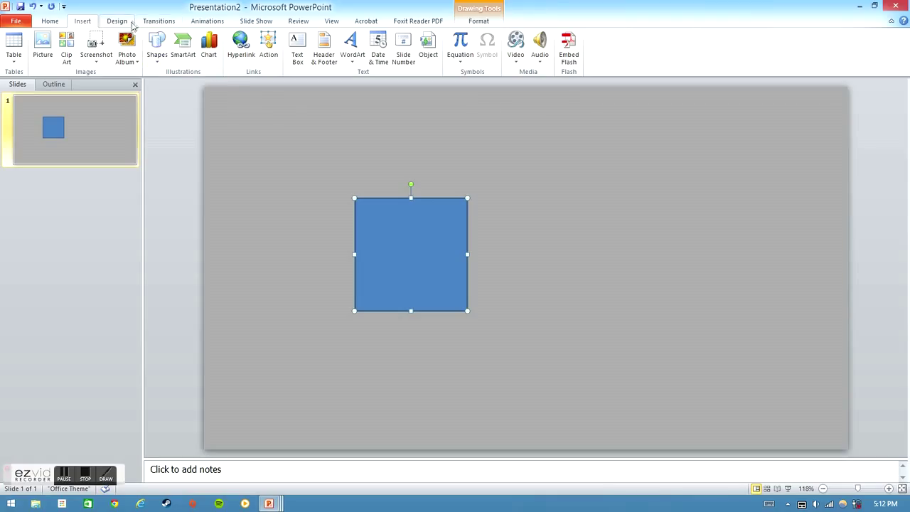
Draw a matching blue circle to the square's right, then deselect it
click(157, 46)
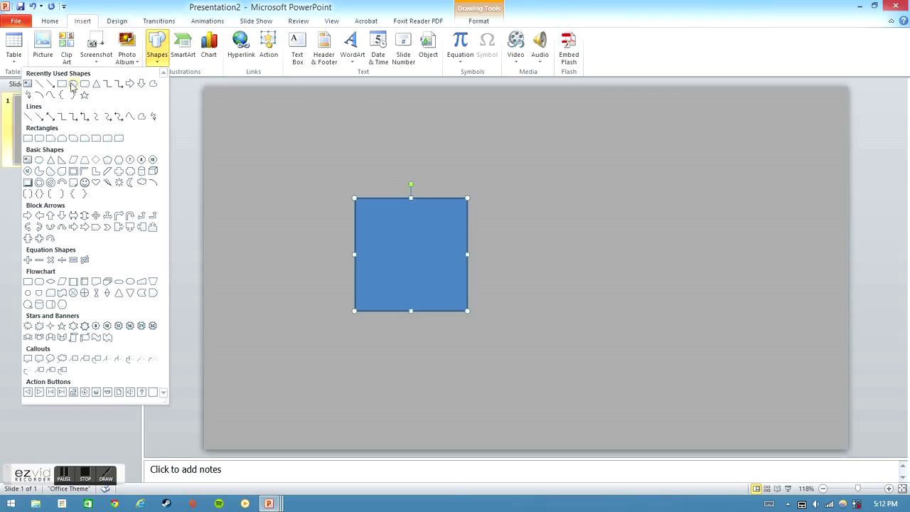
drag(530, 206, 629, 306)
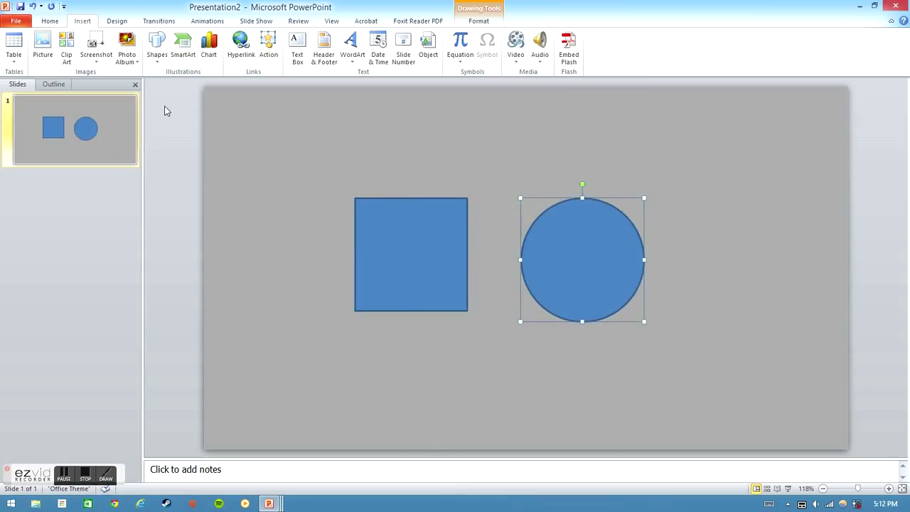
click(410, 255)
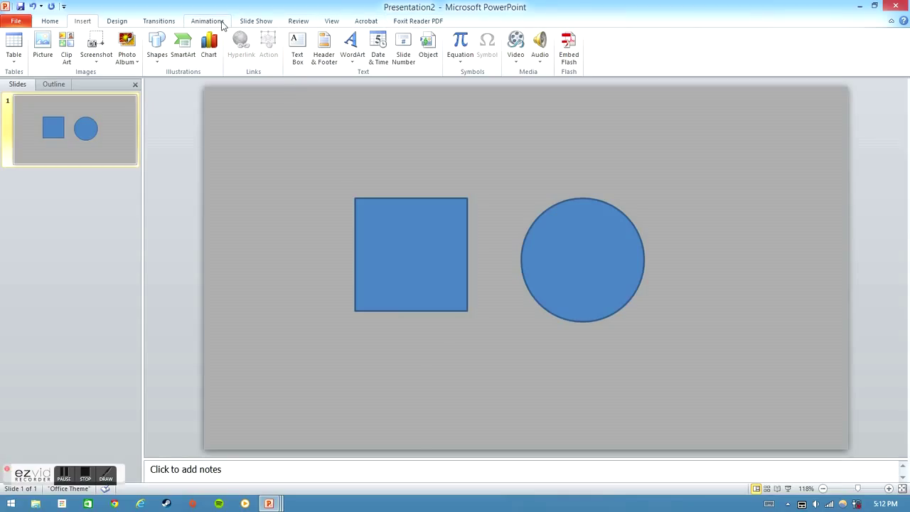
Select the circle and square together and choose Align Middle to line them up
click(207, 21)
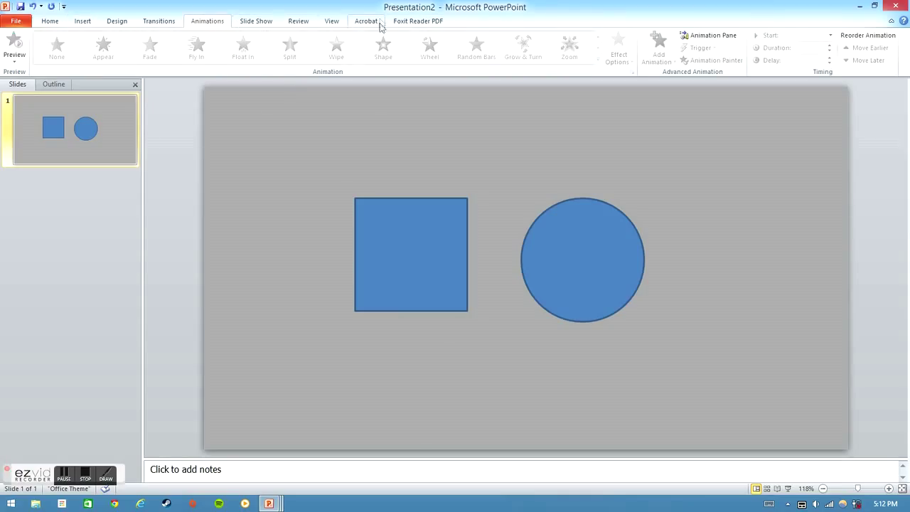
click(582, 258)
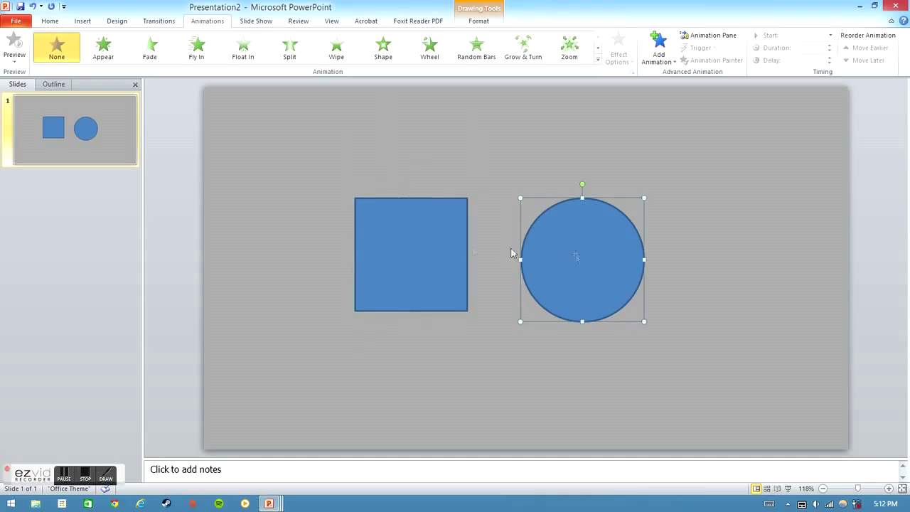
click(478, 20)
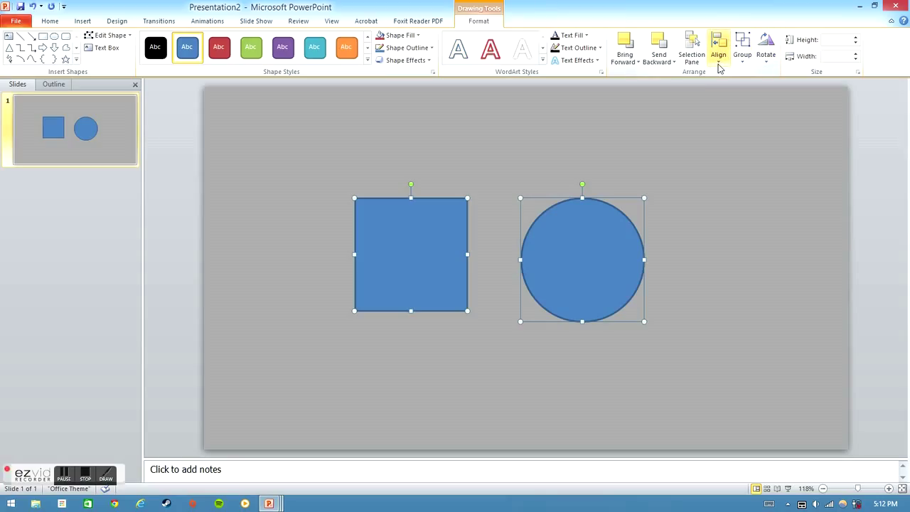
click(719, 46)
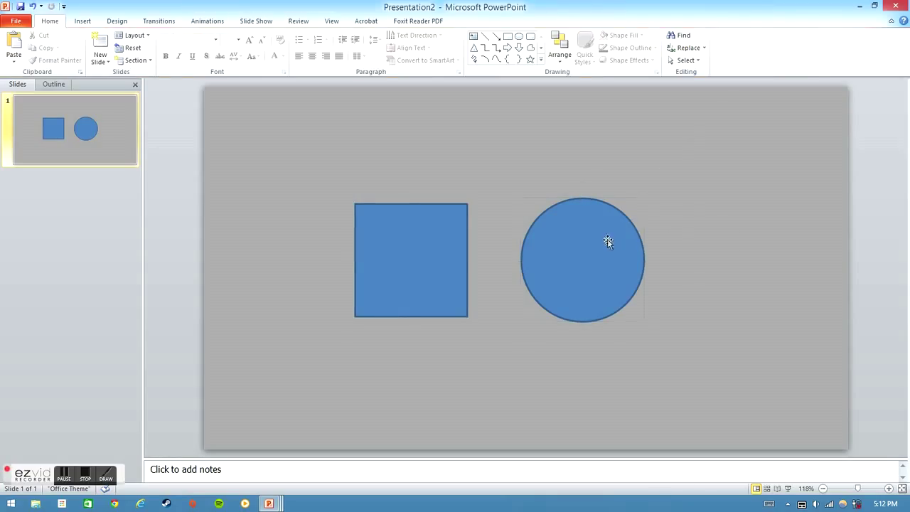
Align the grouped shapes to the slide's horizontal center and vertical middle
click(411, 259)
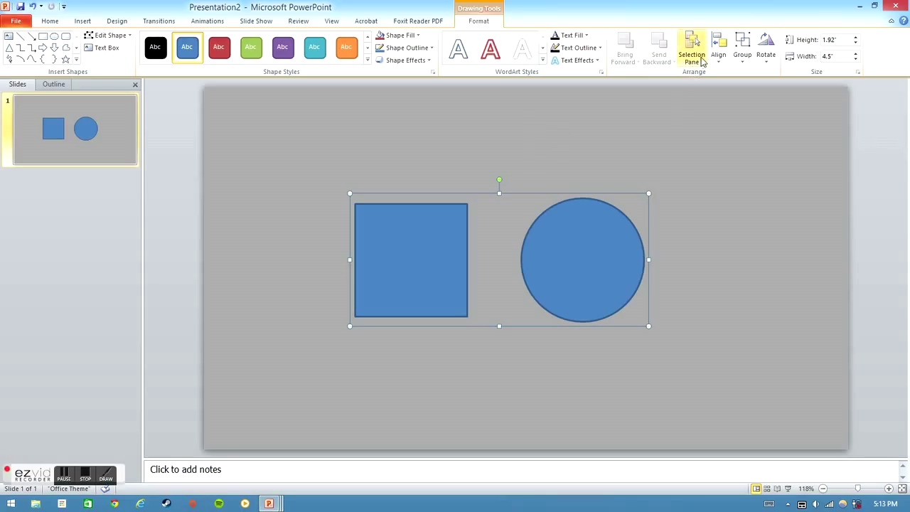
mouse_move(719, 50)
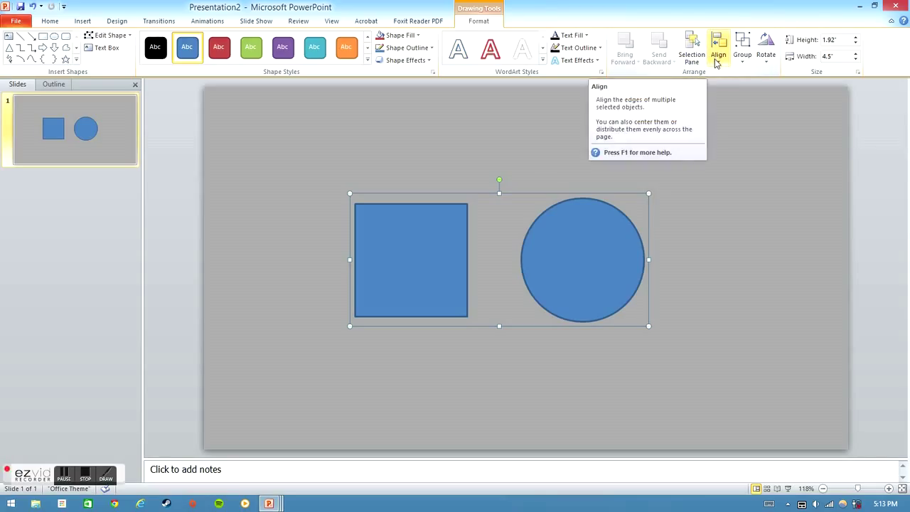
click(718, 48)
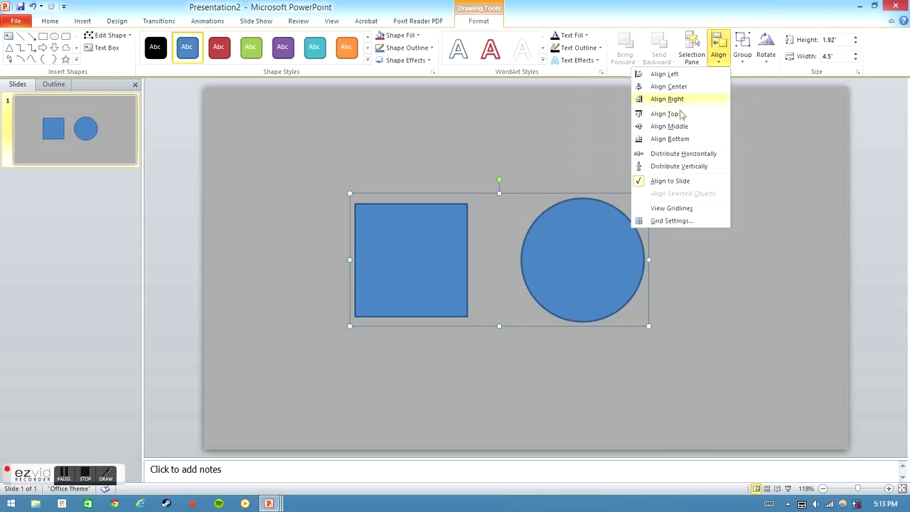
mouse_move(677, 87)
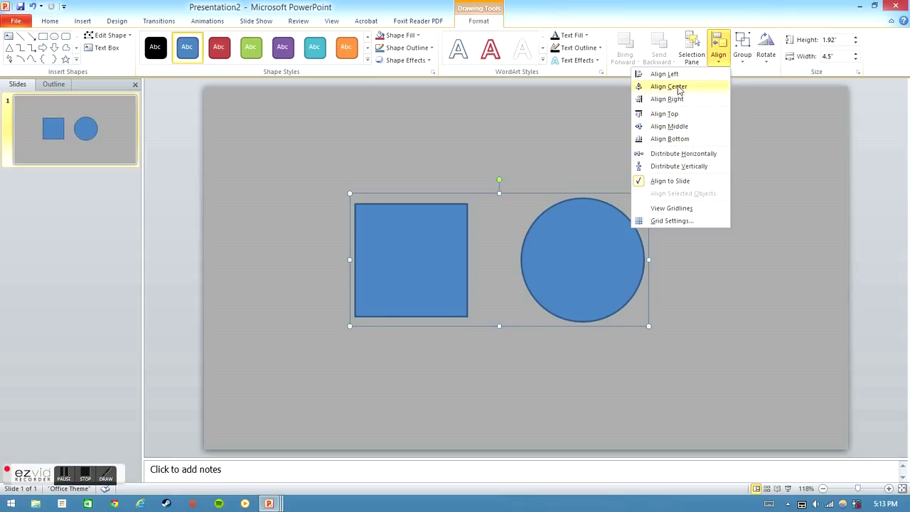
click(668, 86)
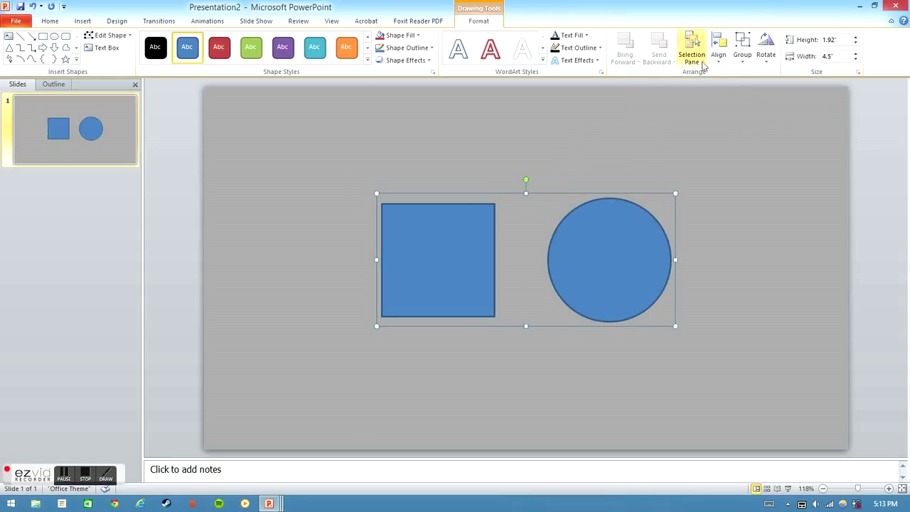
click(718, 47)
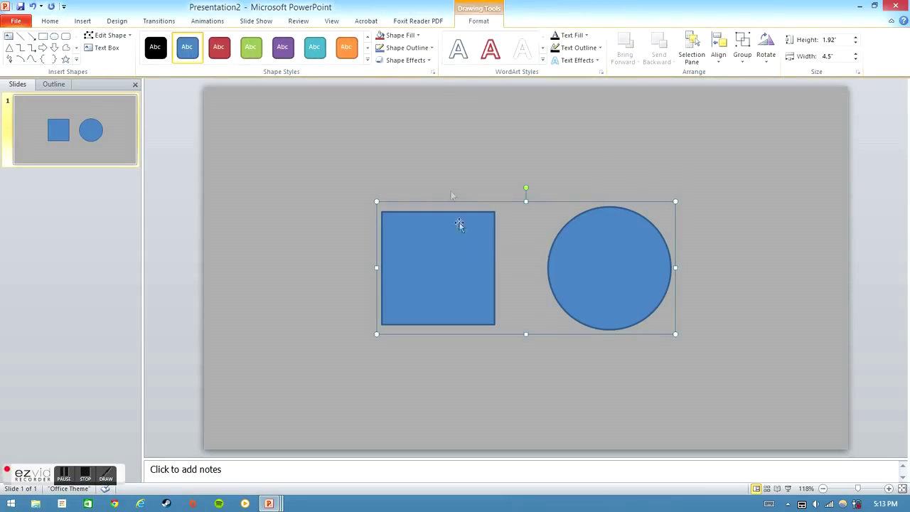
Ungroup the shapes from the group's right-click menu and select the square alone
click(207, 20)
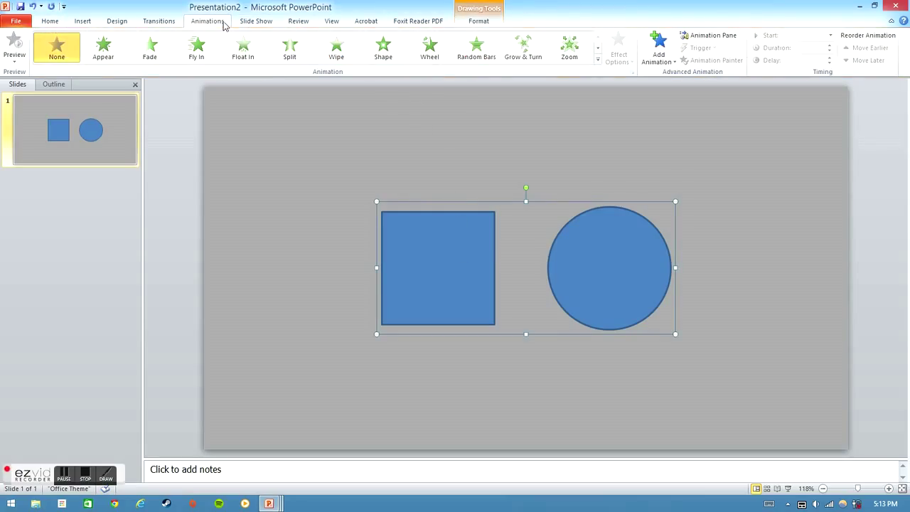
right_click(437, 268)
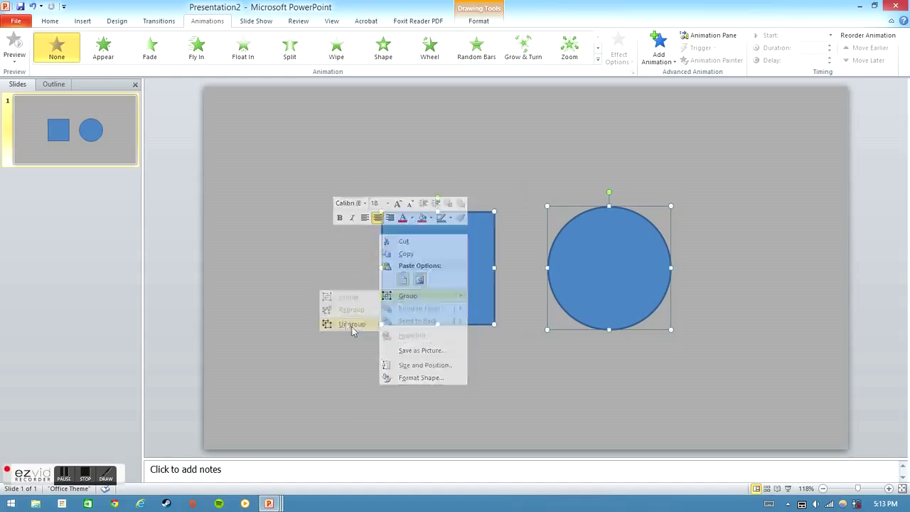
click(466, 262)
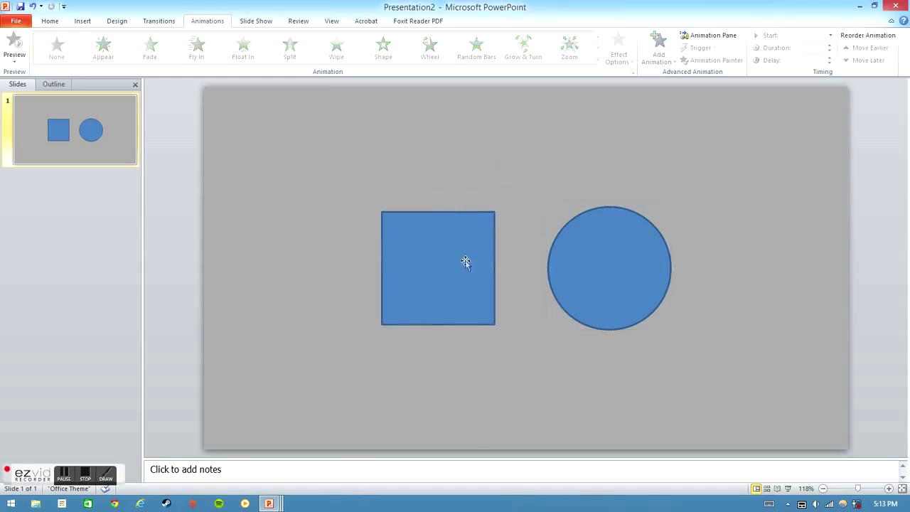
click(437, 267)
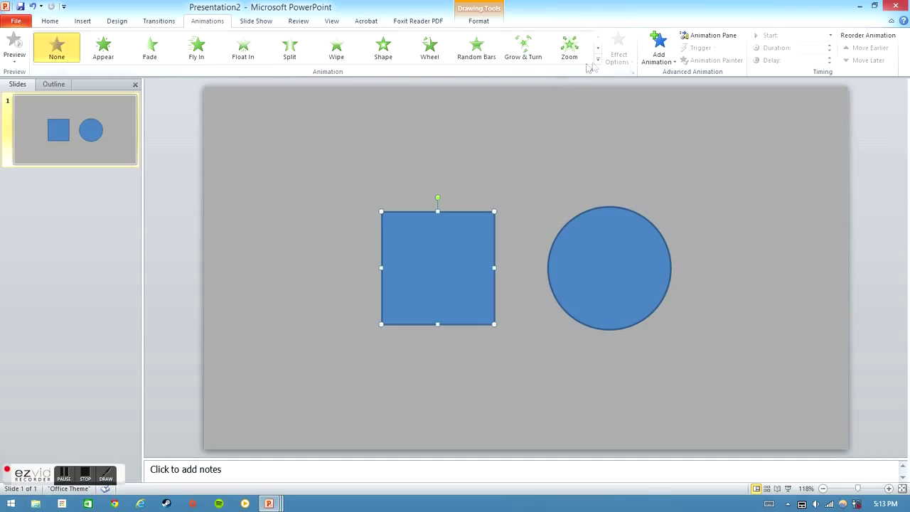
Open the Animation Pane and give the square a downward Lines motion path
click(598, 60)
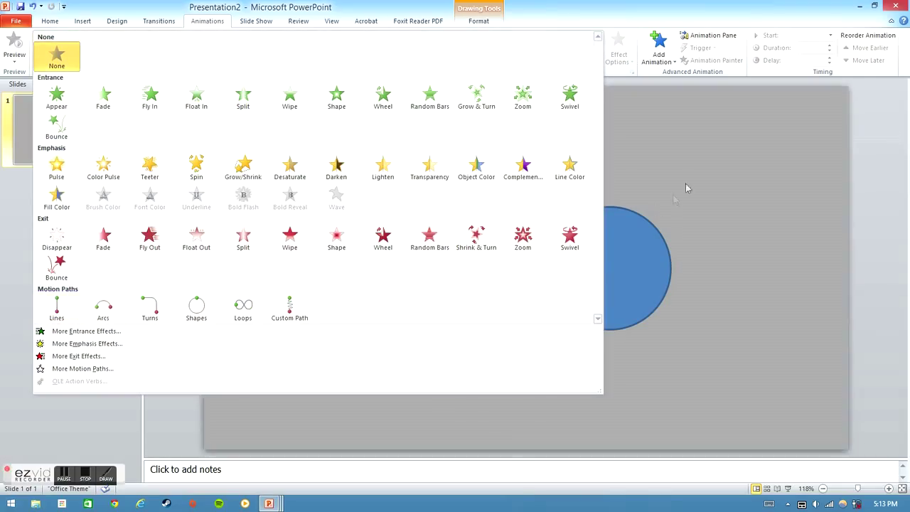
click(713, 35)
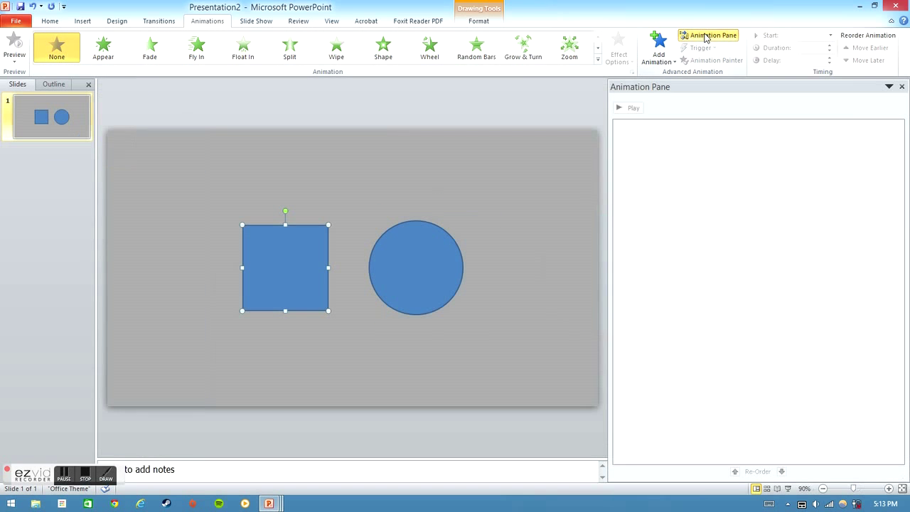
mouse_move(599, 146)
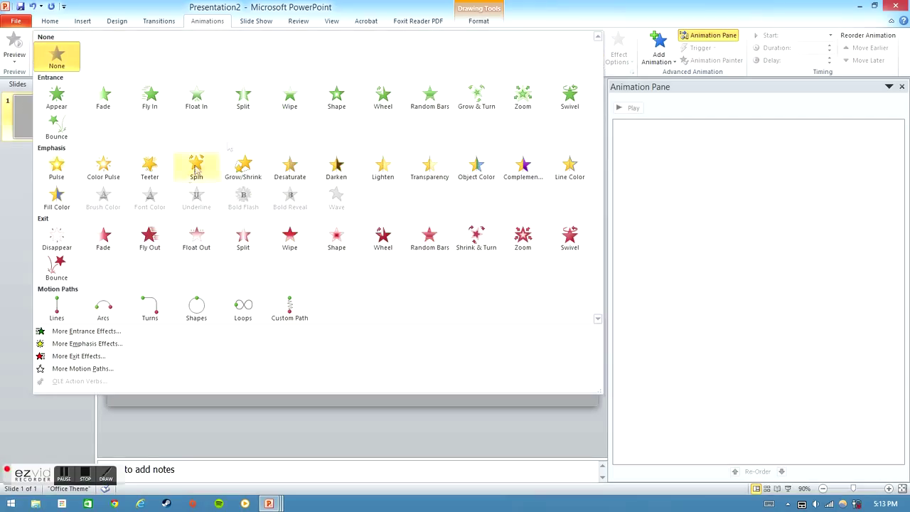
mouse_move(121, 268)
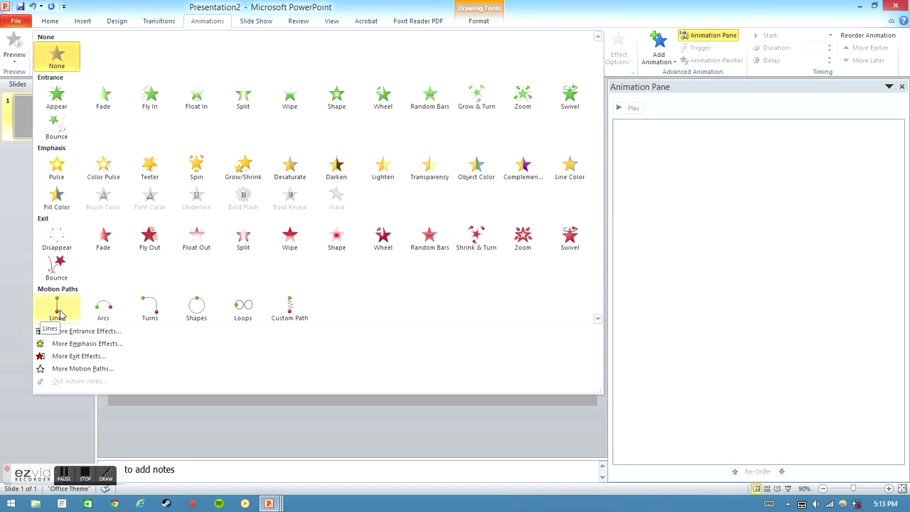
click(56, 306)
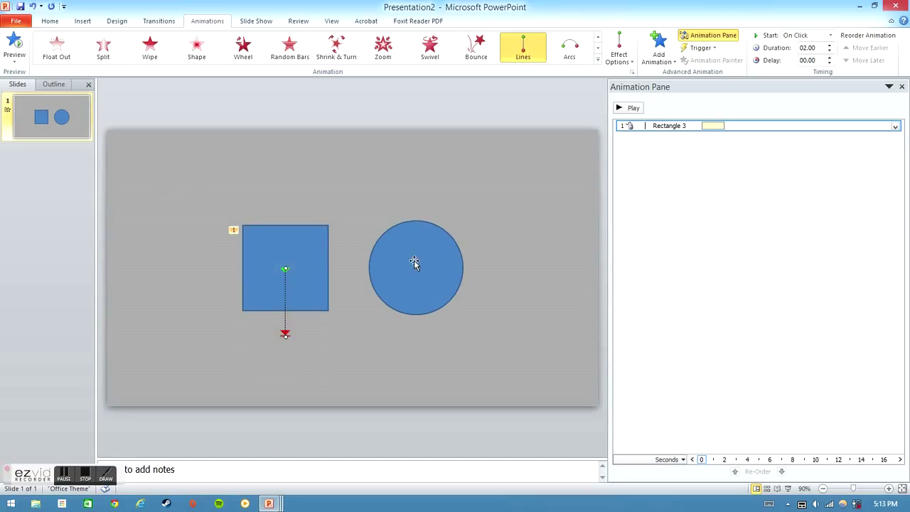
click(415, 266)
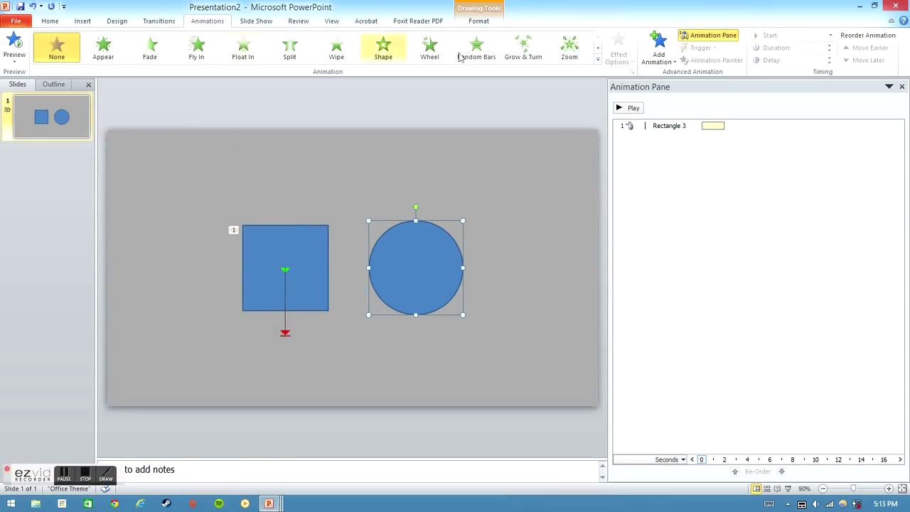
Give the circle a Fade entrance effect, replacing a trial motion path
click(598, 60)
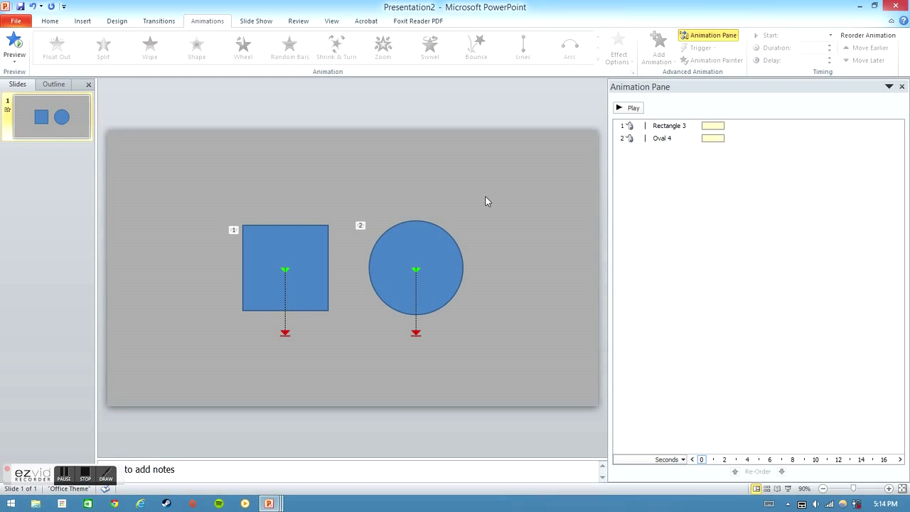
click(416, 267)
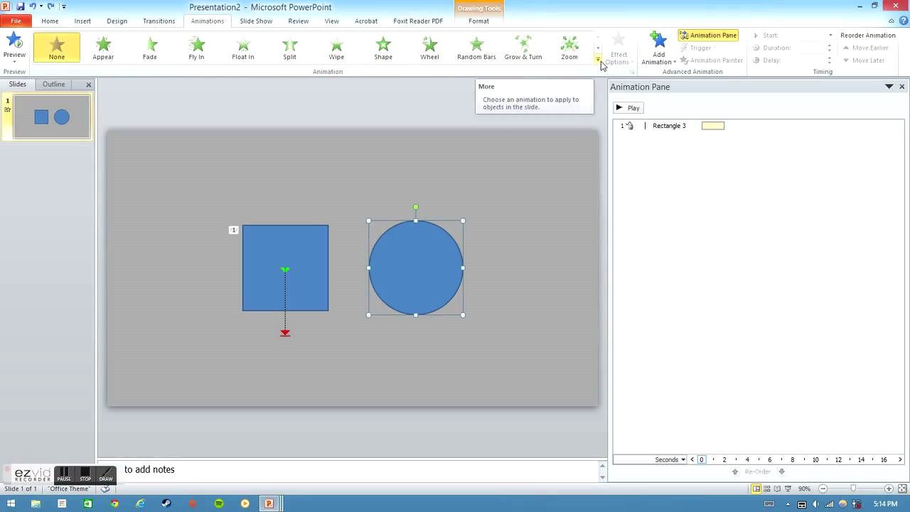
click(597, 60)
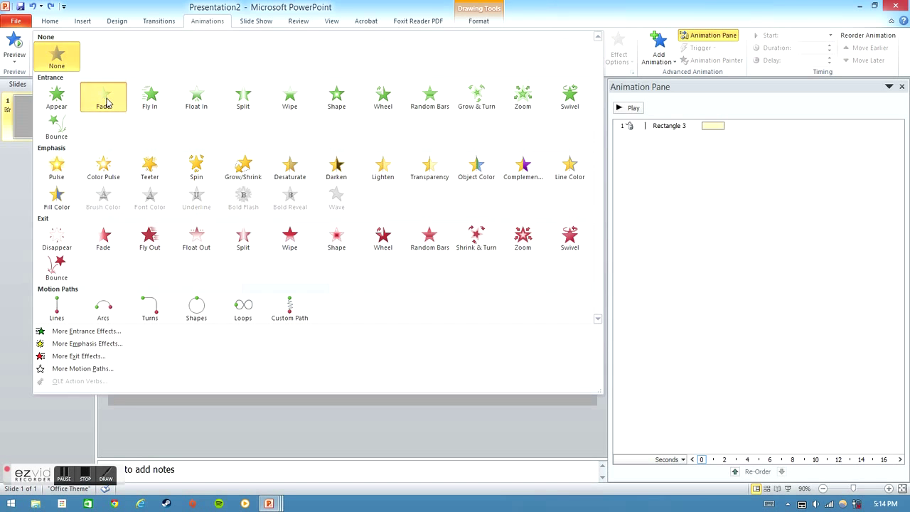
click(103, 98)
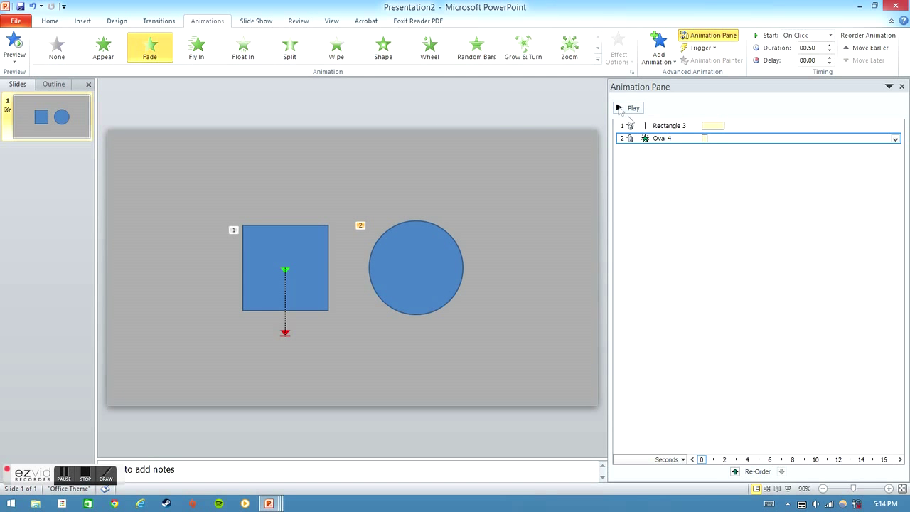
Preview the square-drop then circle-fade sequence from the Animation Pane
click(629, 107)
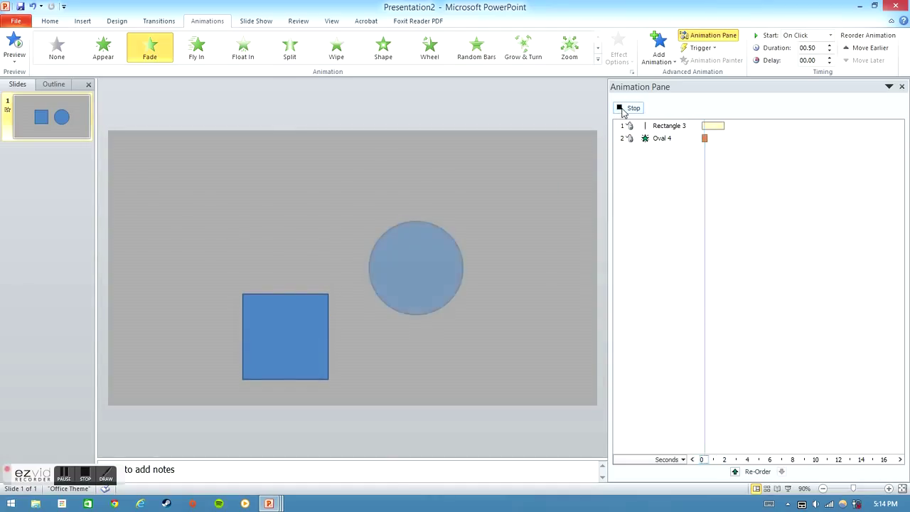
click(632, 107)
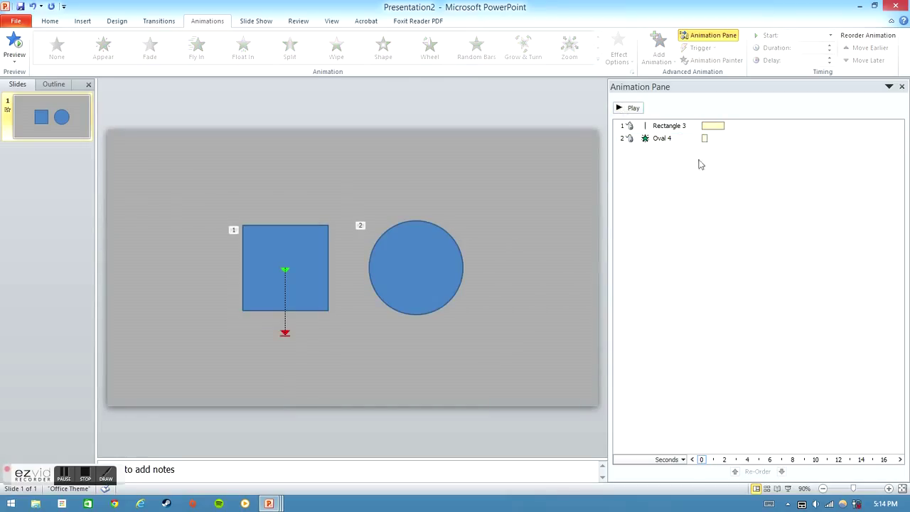
click(416, 267)
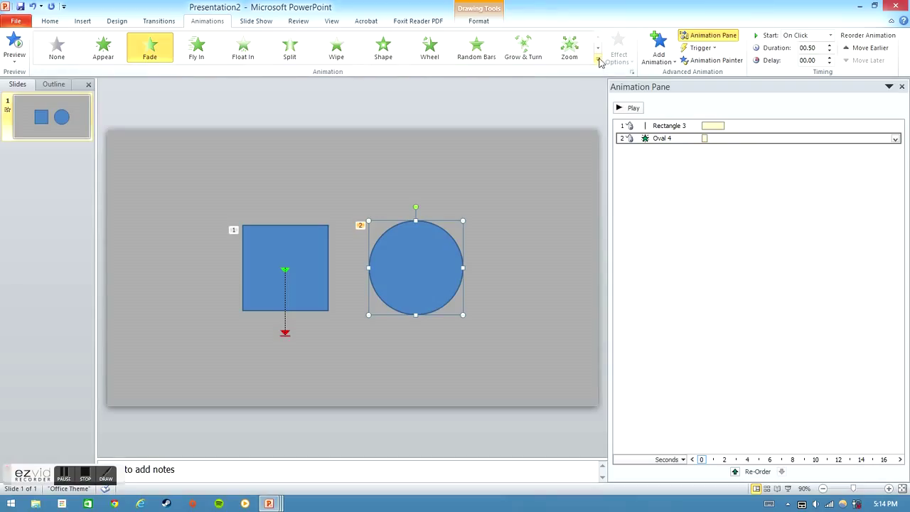
mouse_move(444, 214)
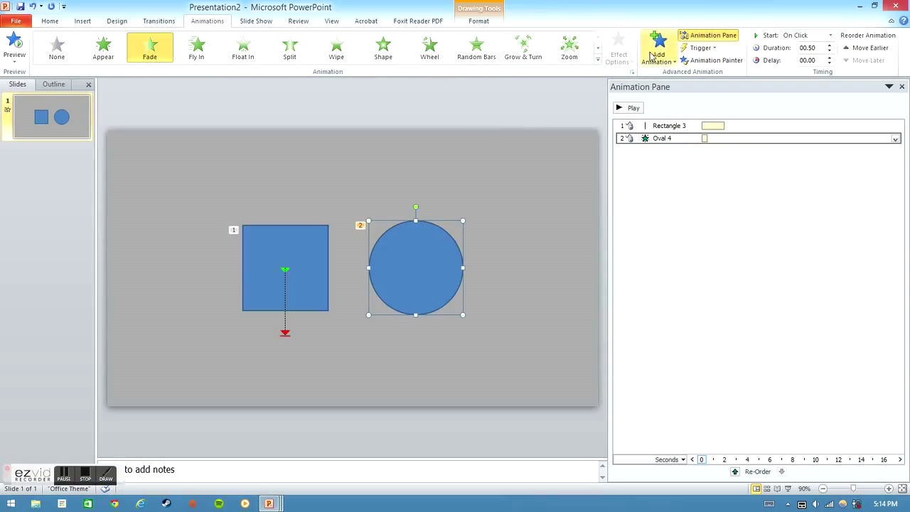
Add a downward Lines path to the circle and set all three animations to Start With Previous
click(658, 49)
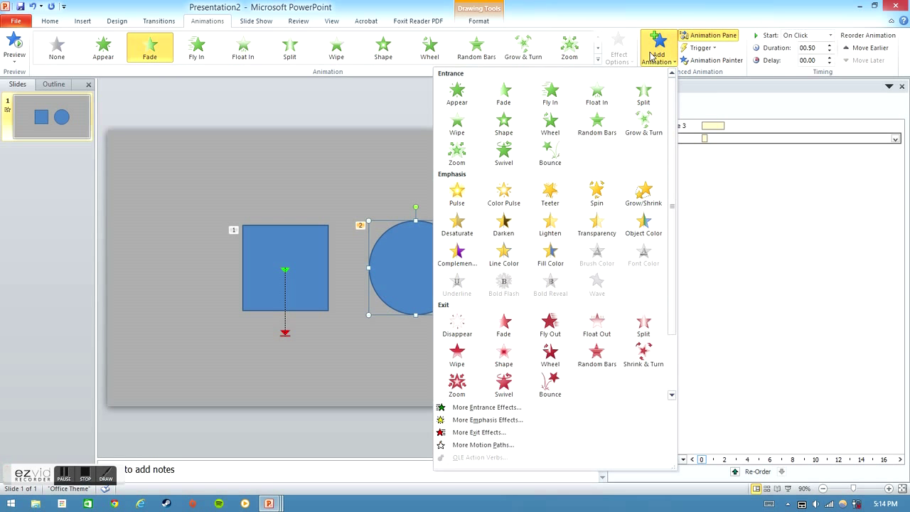
mouse_move(666, 278)
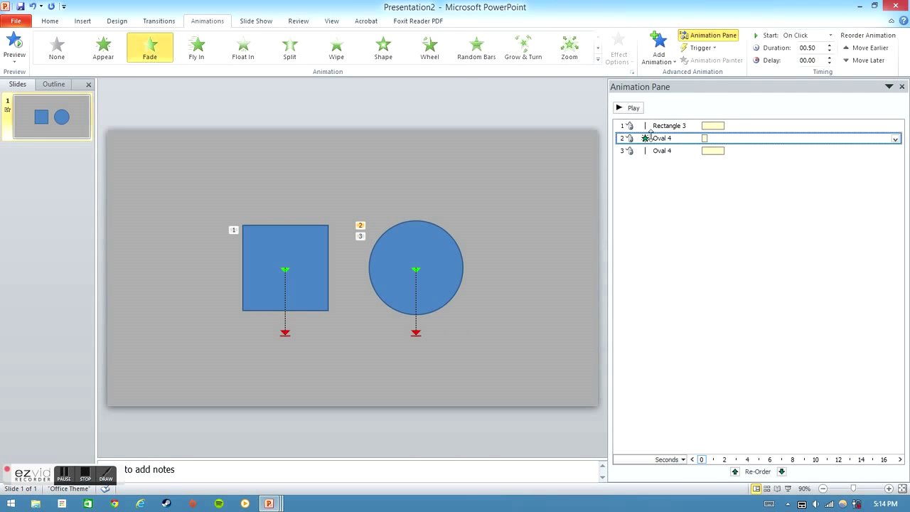
click(661, 150)
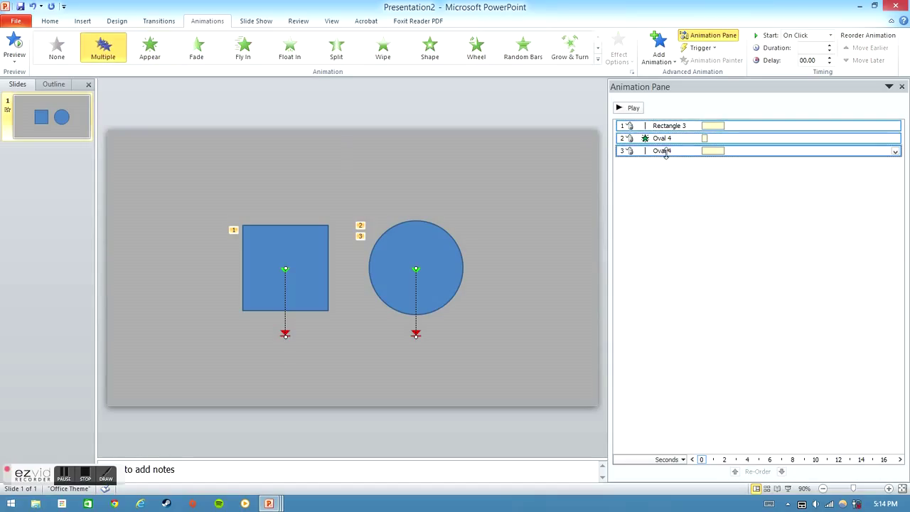
click(895, 151)
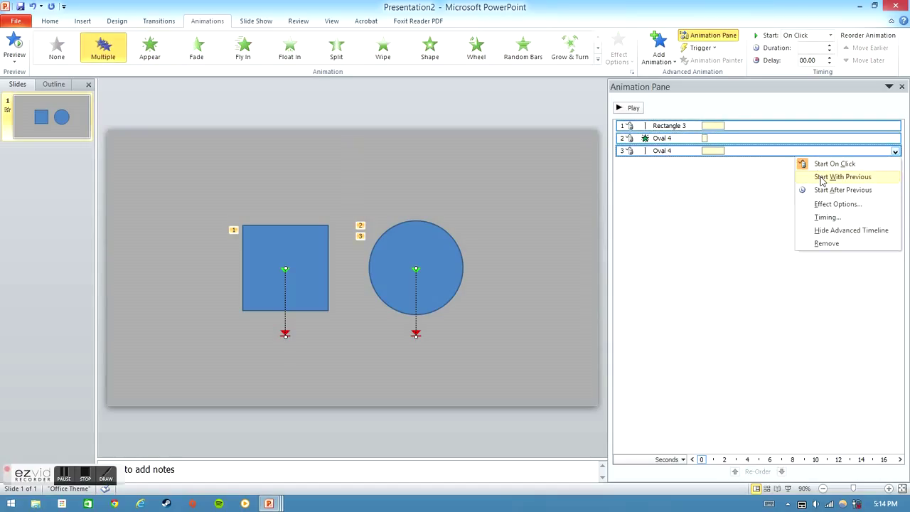
click(842, 176)
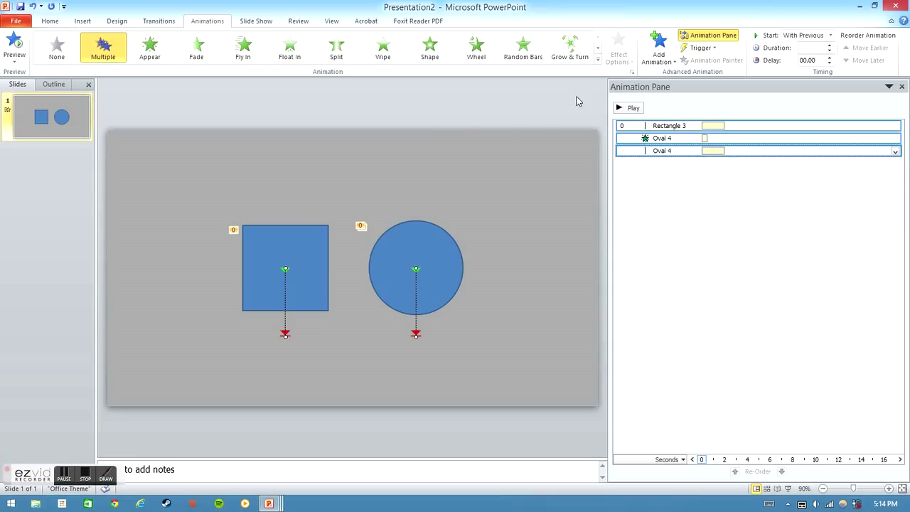
Select only the circle's Lines animation and set its Delay to 00.50, keeping Duration 02.00
click(632, 108)
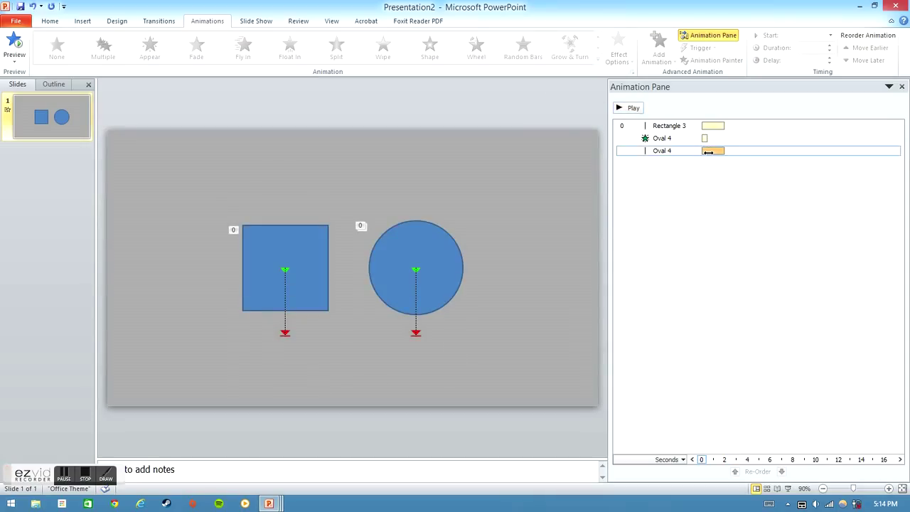
click(523, 47)
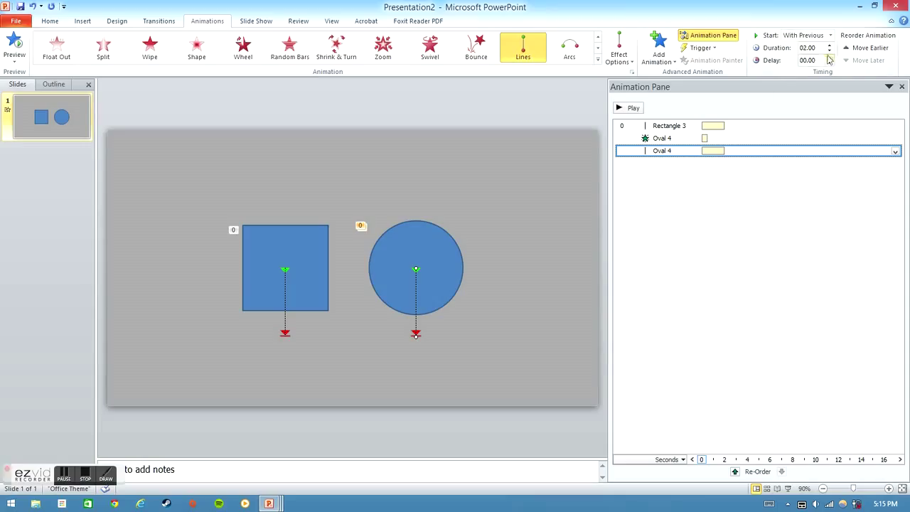
mouse_move(798, 65)
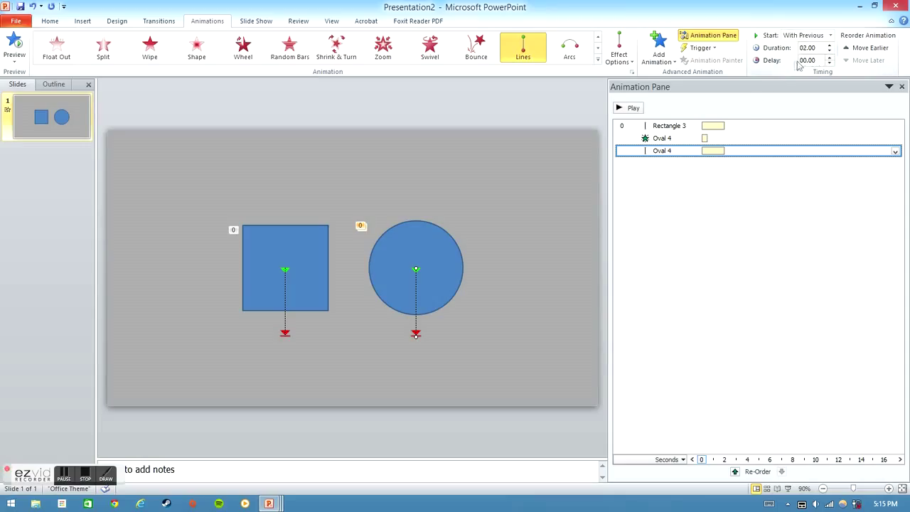
mouse_move(830, 60)
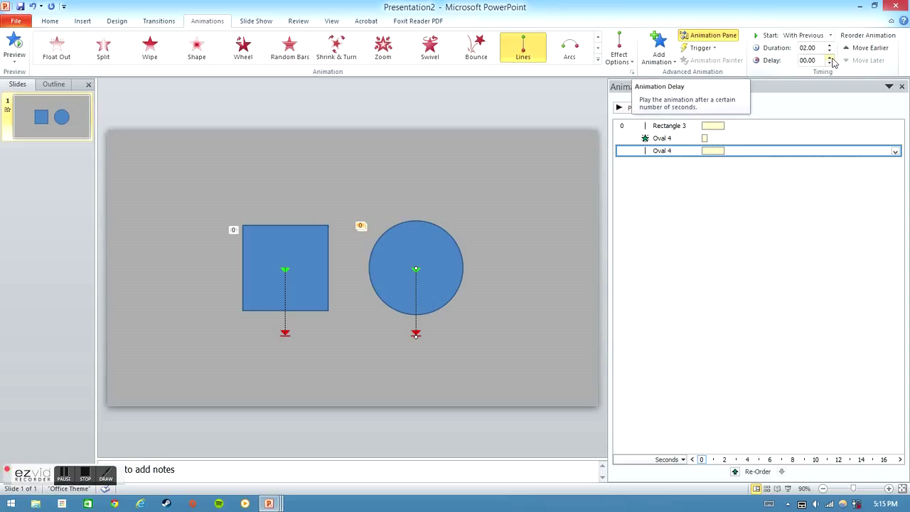
click(830, 58)
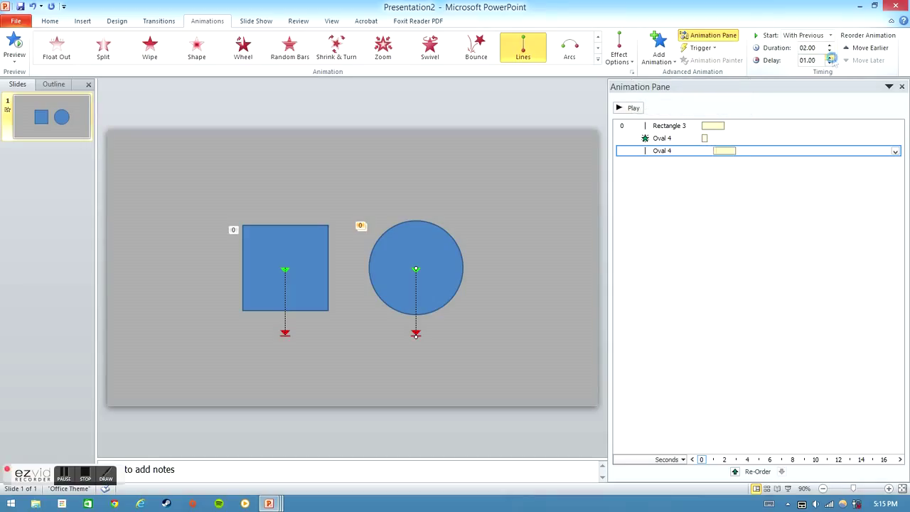
click(829, 57)
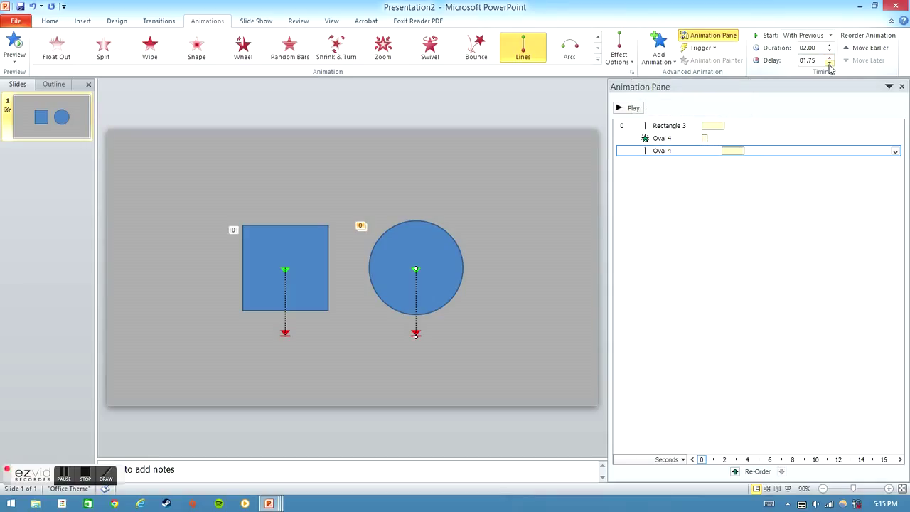
click(829, 63)
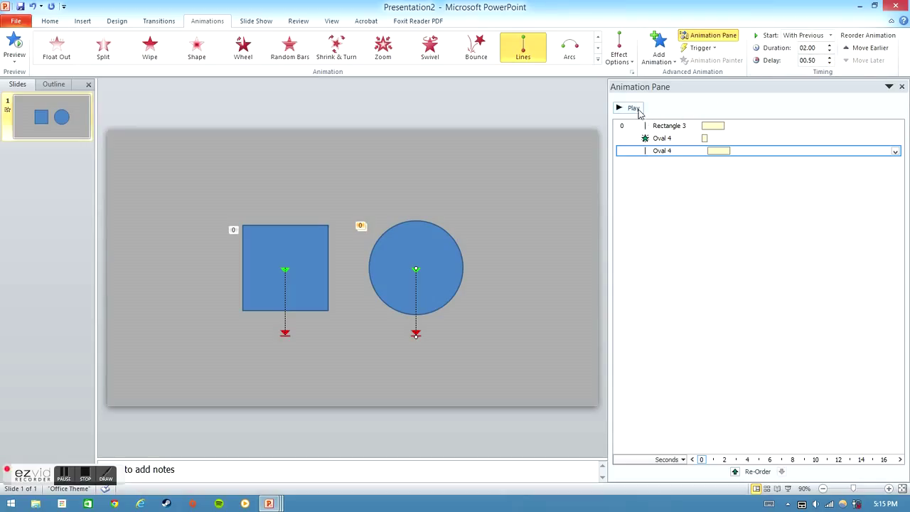
Set Rectangle 3's drop Duration to 01.00, preview the sequence, then reselect the square
click(668, 126)
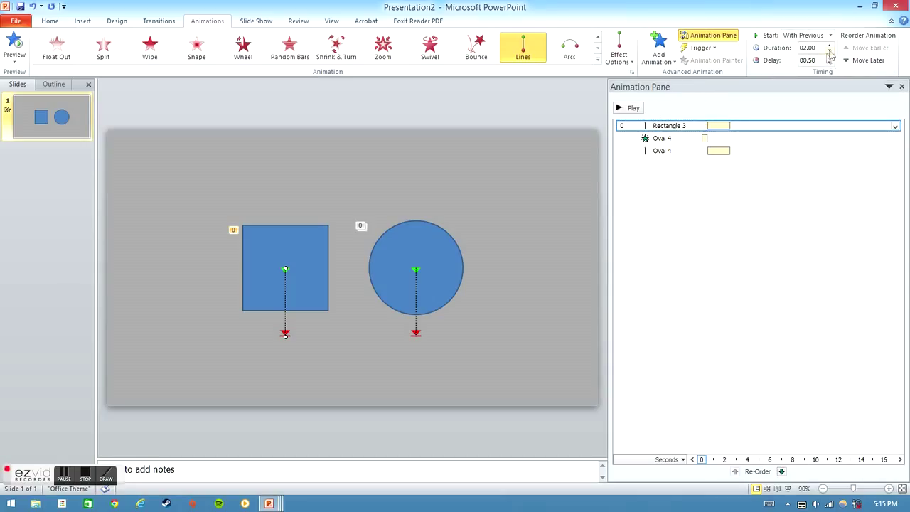
click(829, 51)
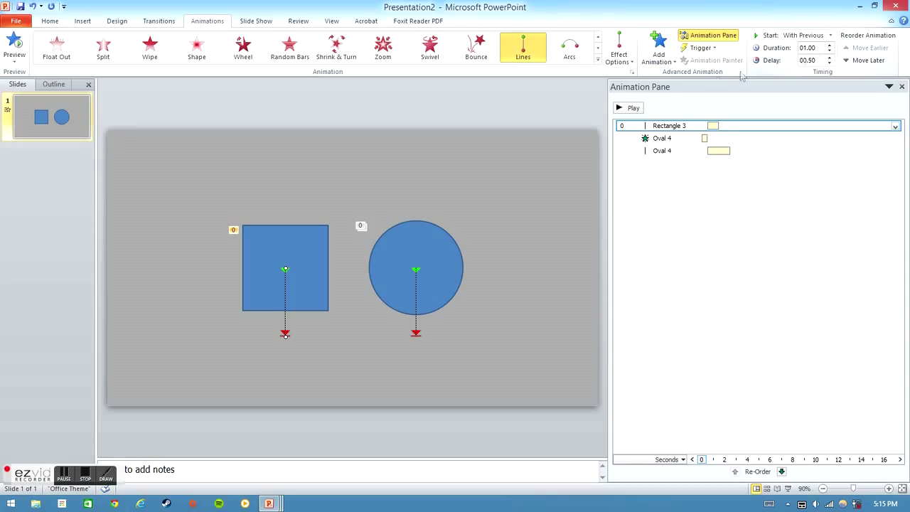
click(627, 108)
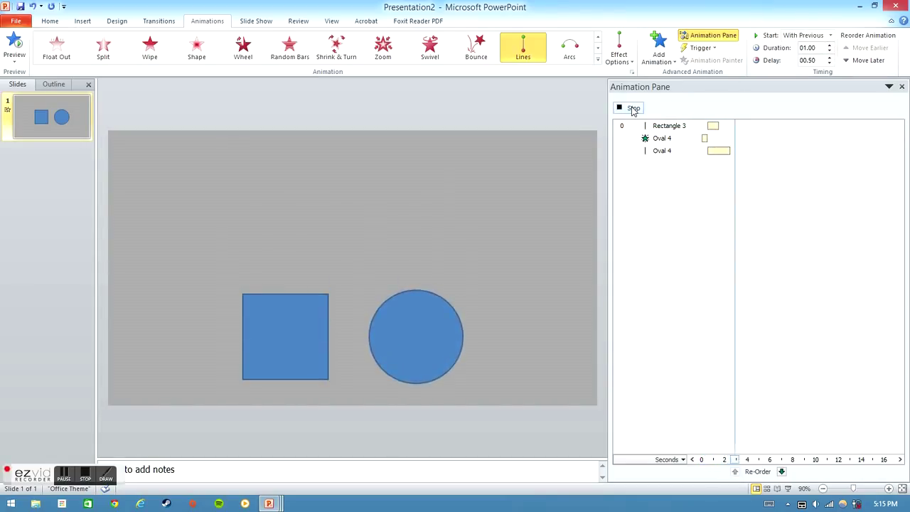
click(633, 108)
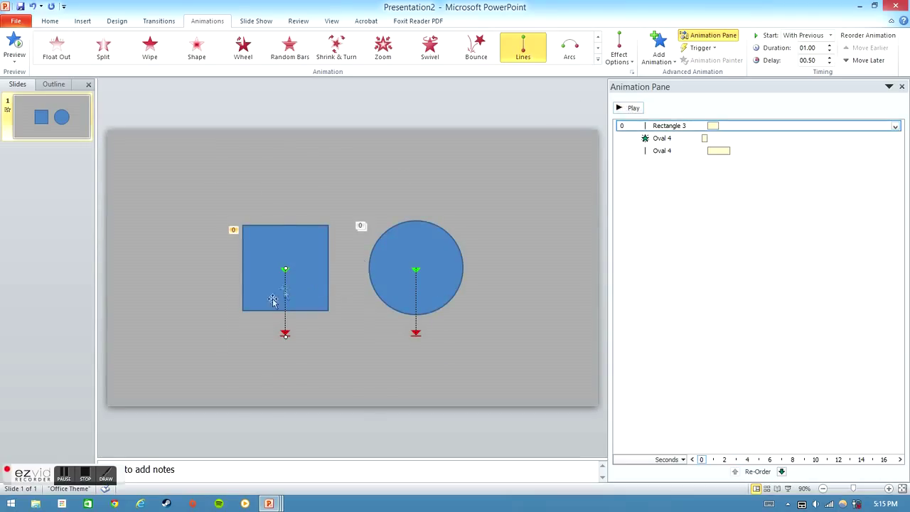
click(285, 298)
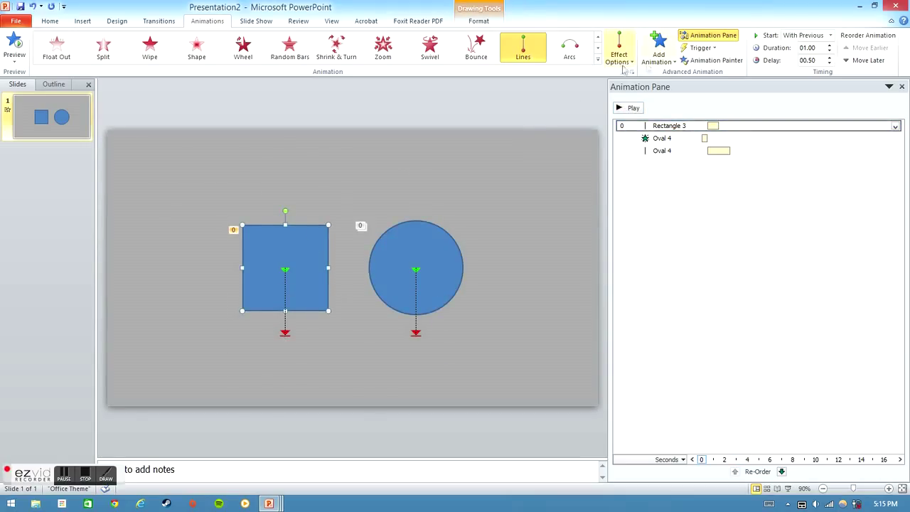
Add a Lines motion path to the square and set it to Start With Previous
click(657, 47)
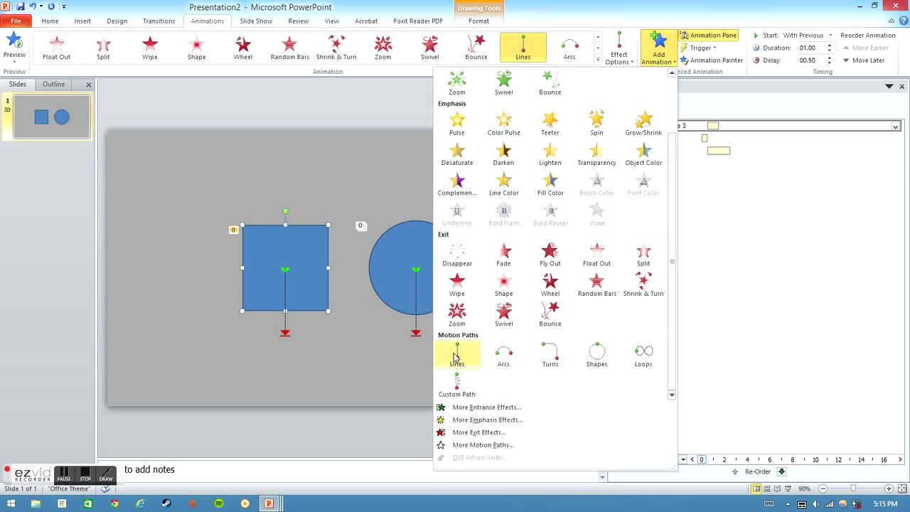
click(457, 354)
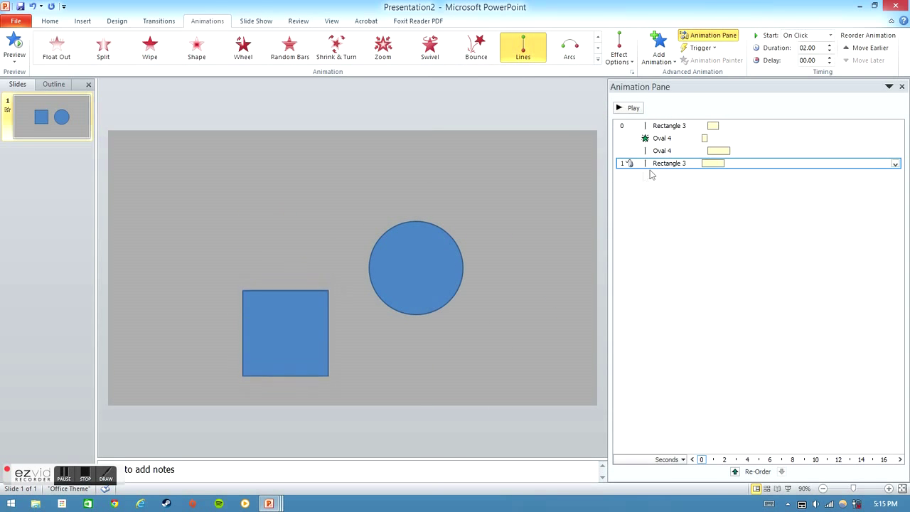
click(895, 163)
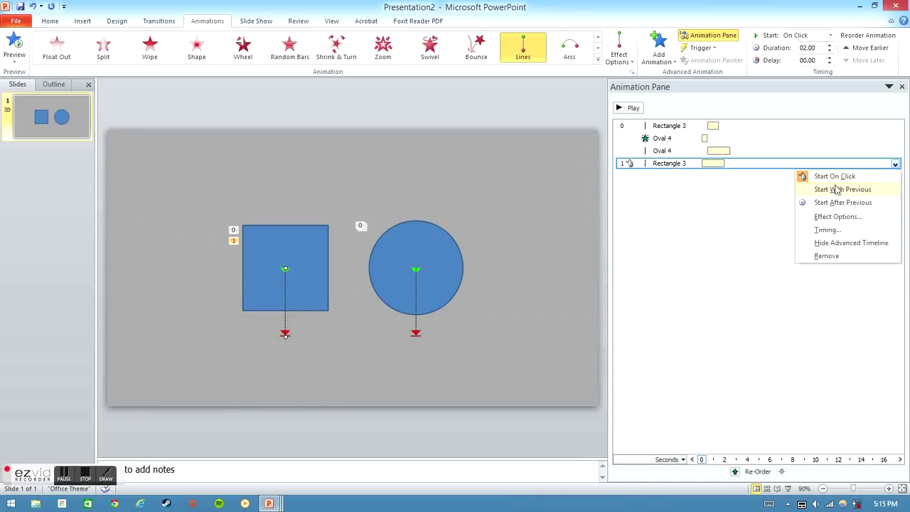
click(842, 189)
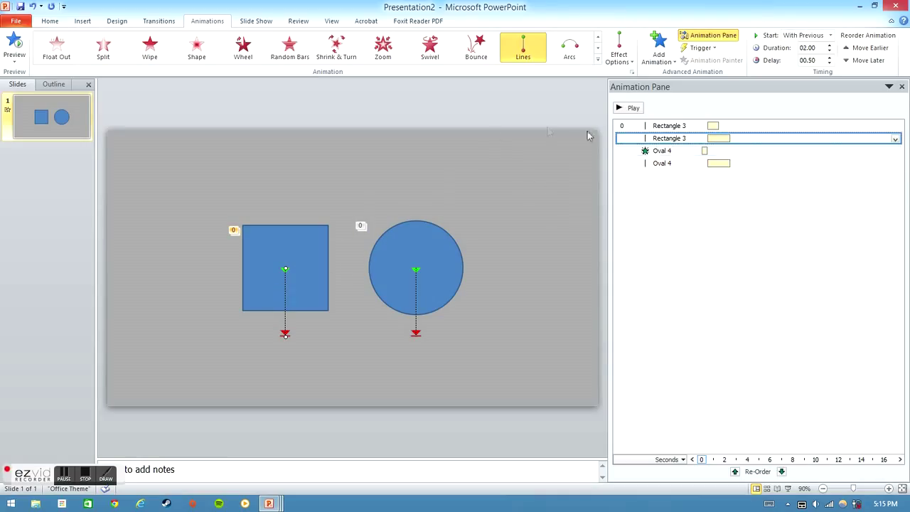
Set the square's second path direction to Left and drag its end point farther left
click(619, 48)
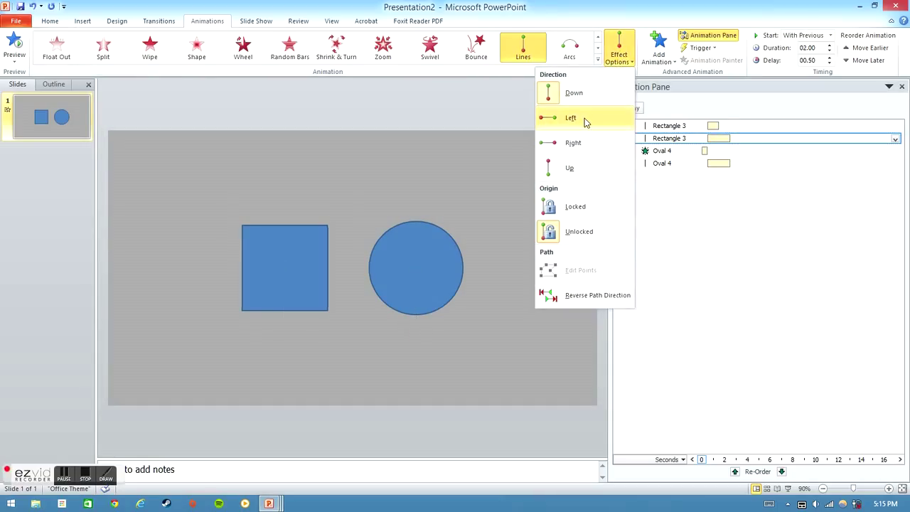
click(570, 117)
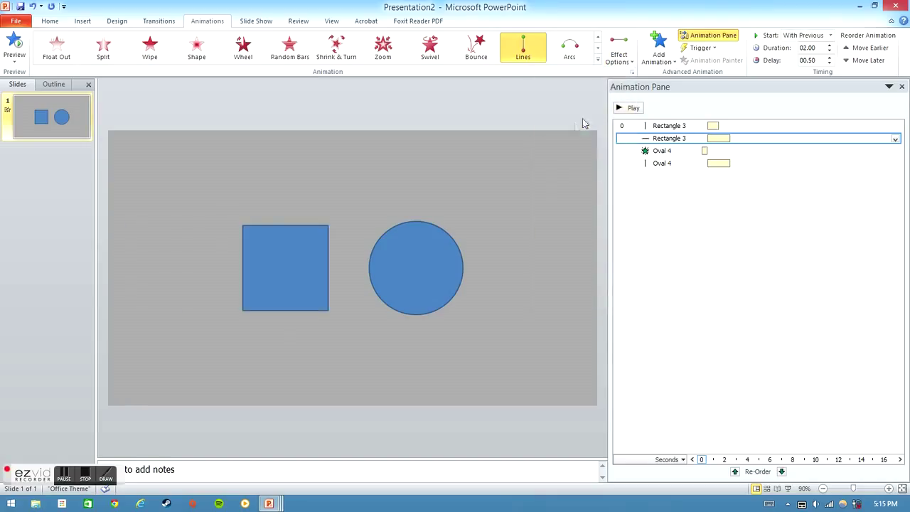
drag(284, 267, 164, 267)
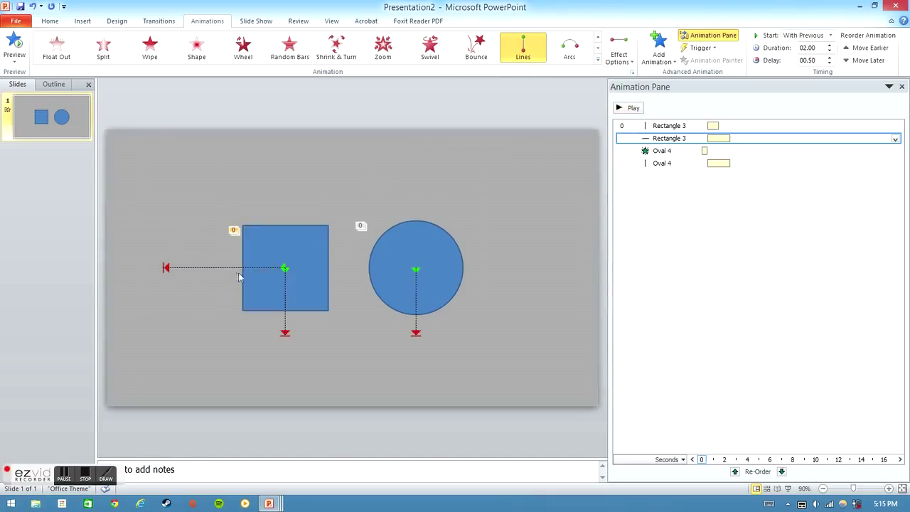
mouse_move(165, 269)
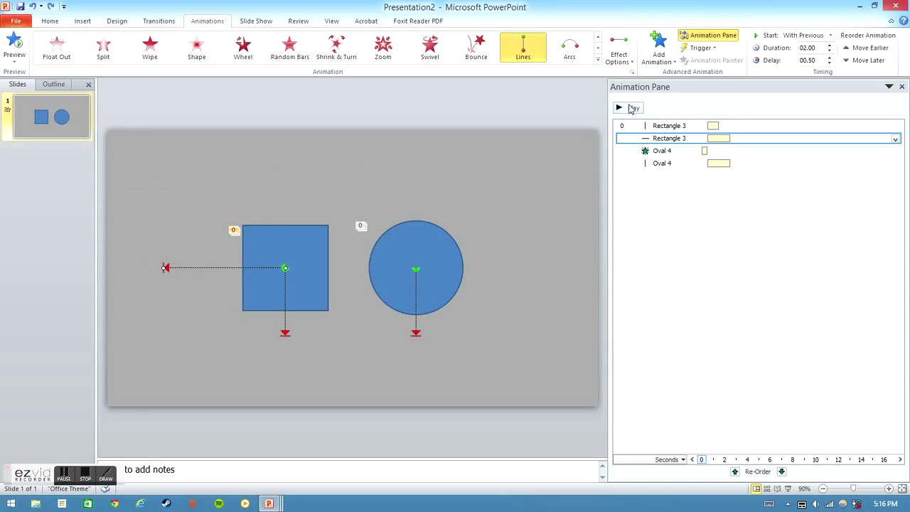
Preview the animations again and select the square's drop animation in the Animation Pane
click(618, 108)
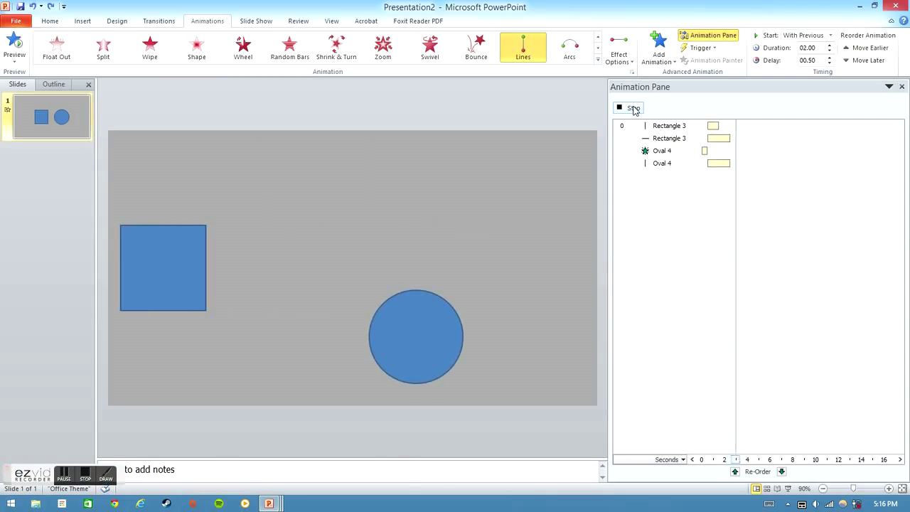
click(628, 109)
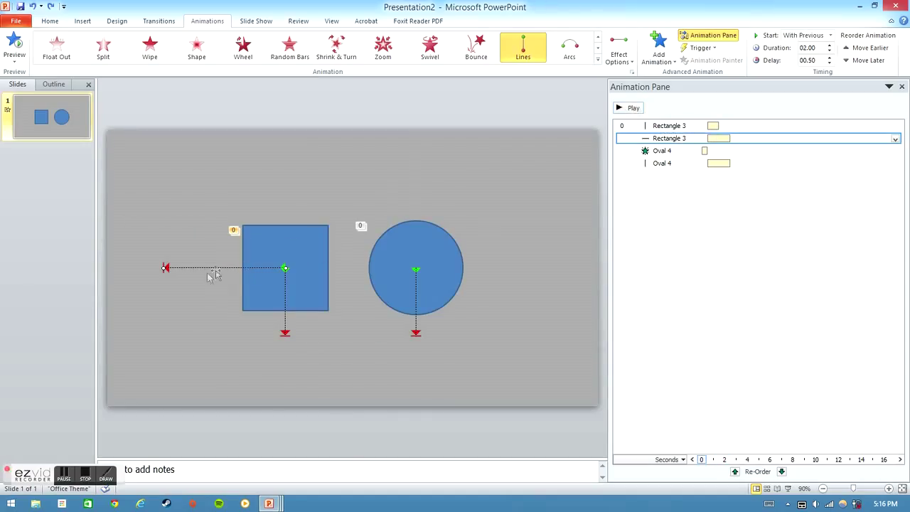
mouse_move(229, 273)
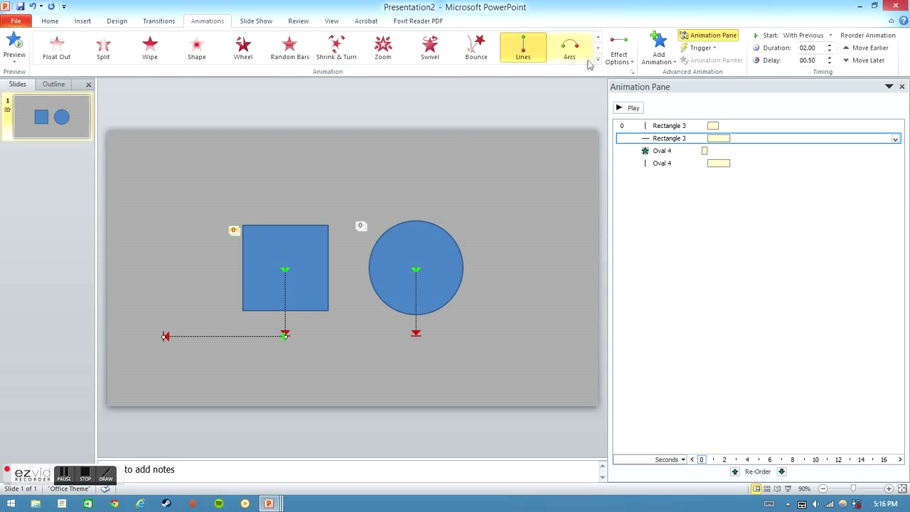
click(628, 108)
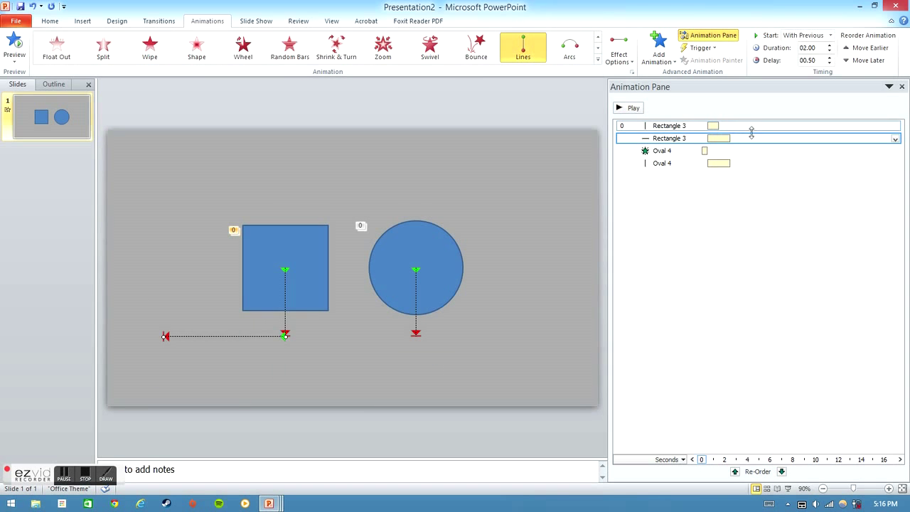
click(829, 51)
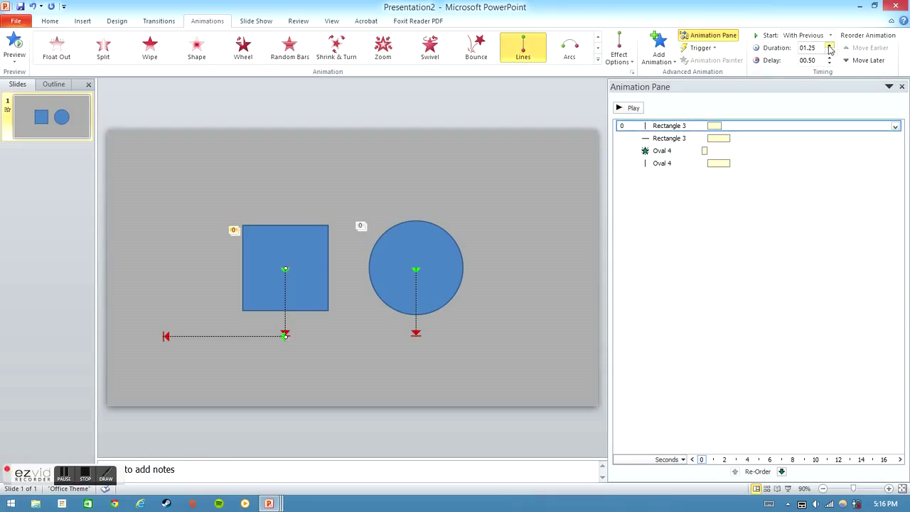
Set the square's slide-left Delay to 02.50 and preview the sequence
click(829, 45)
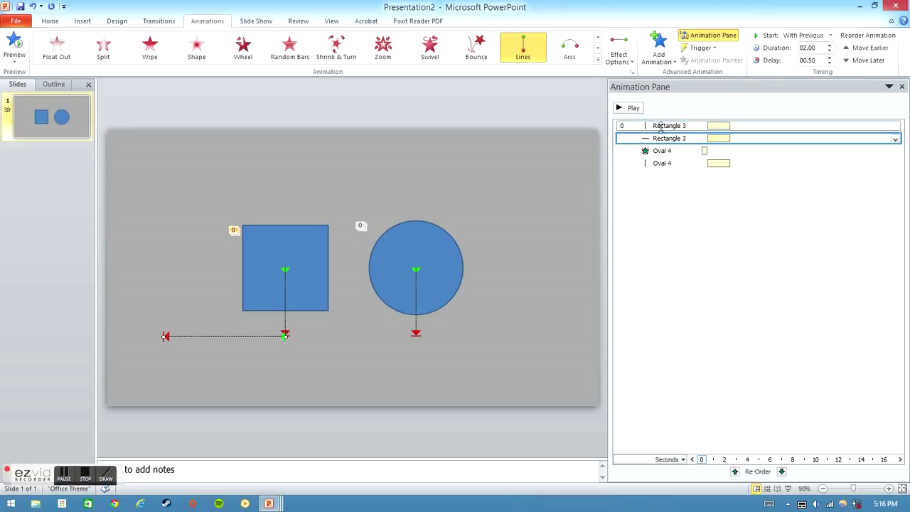
click(830, 58)
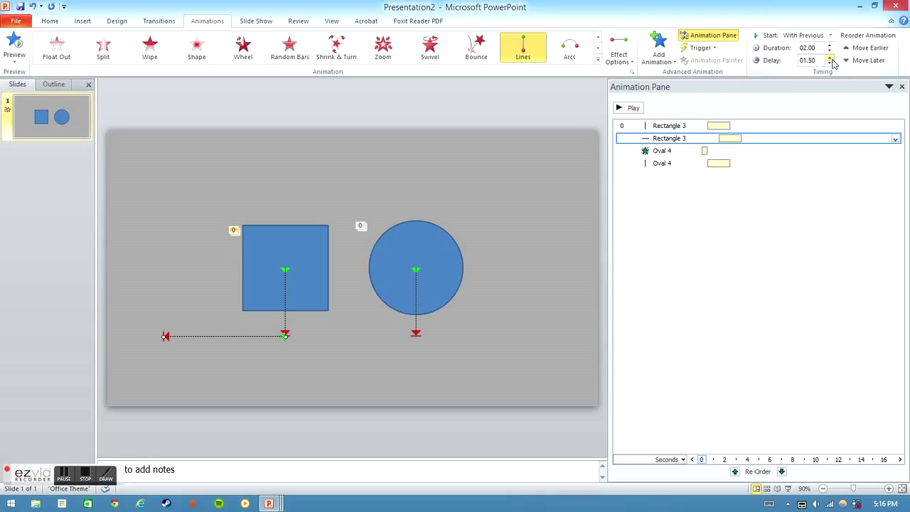
click(830, 56)
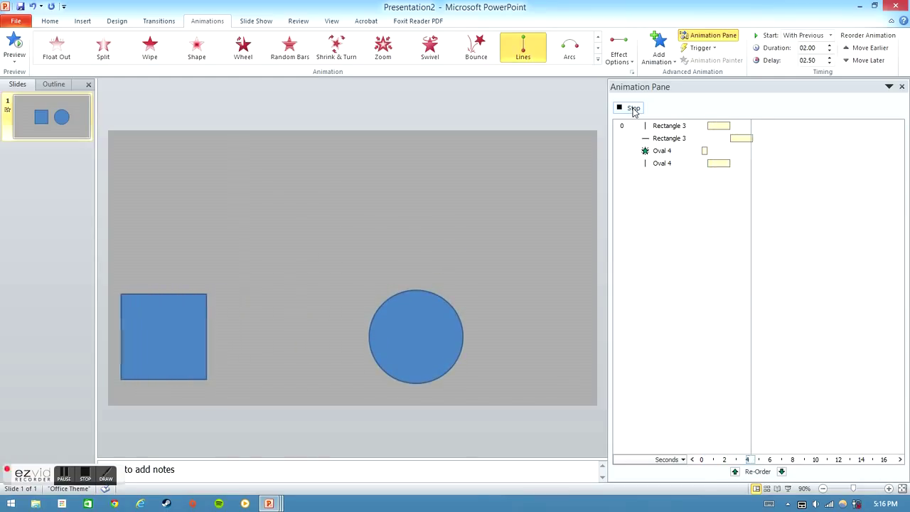
click(628, 107)
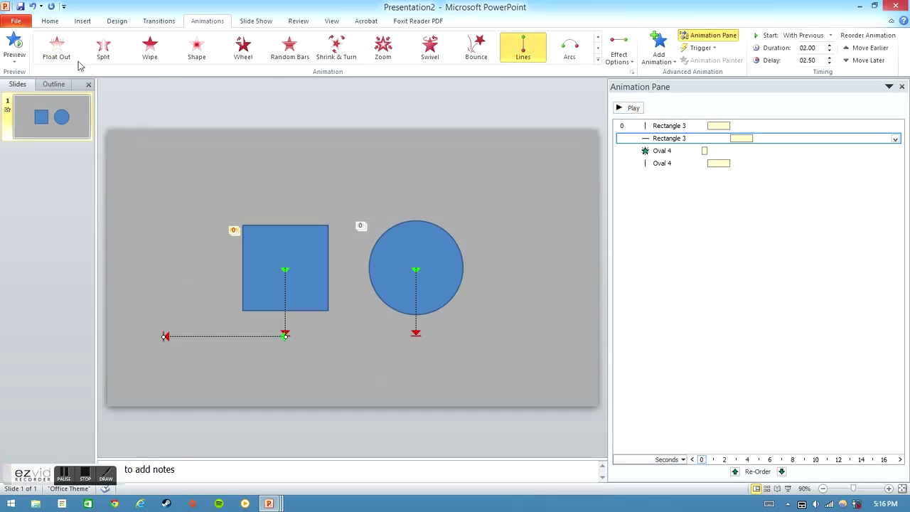
click(16, 20)
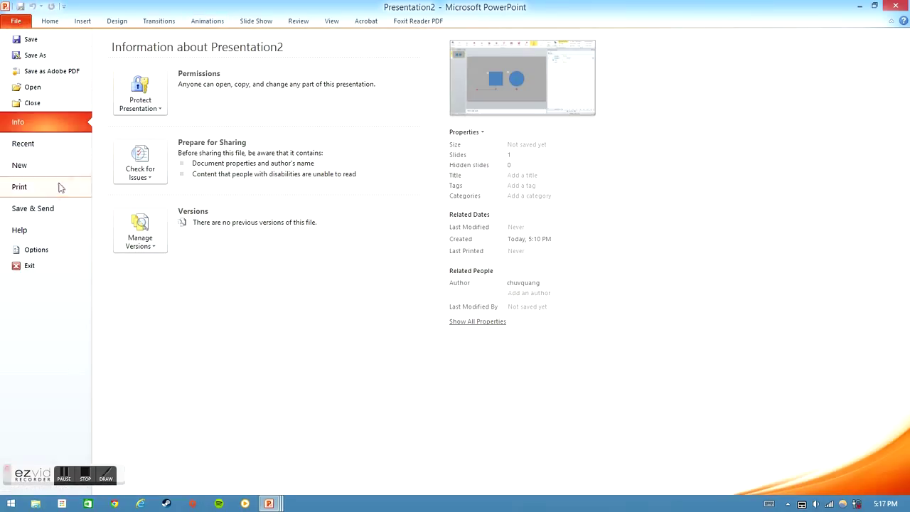
Show the Create a Video settings and select the 5-seconds-per-slide value
click(33, 207)
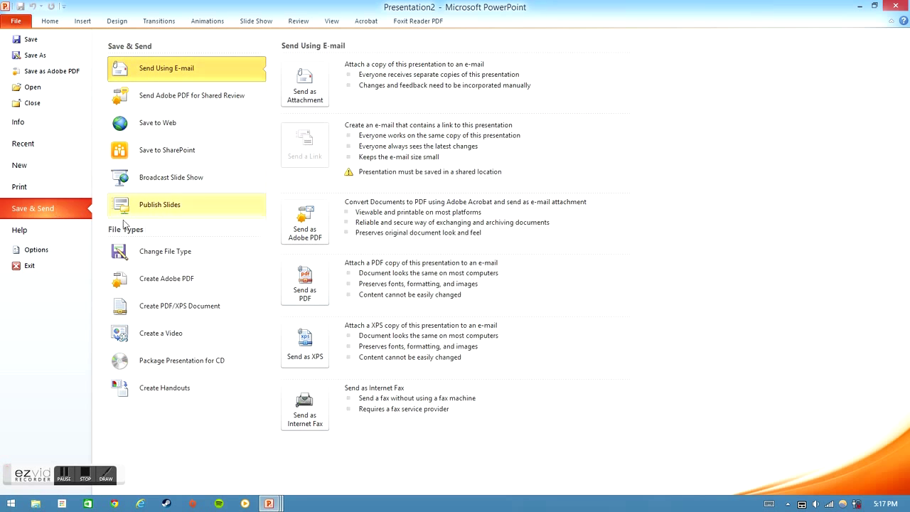
click(160, 333)
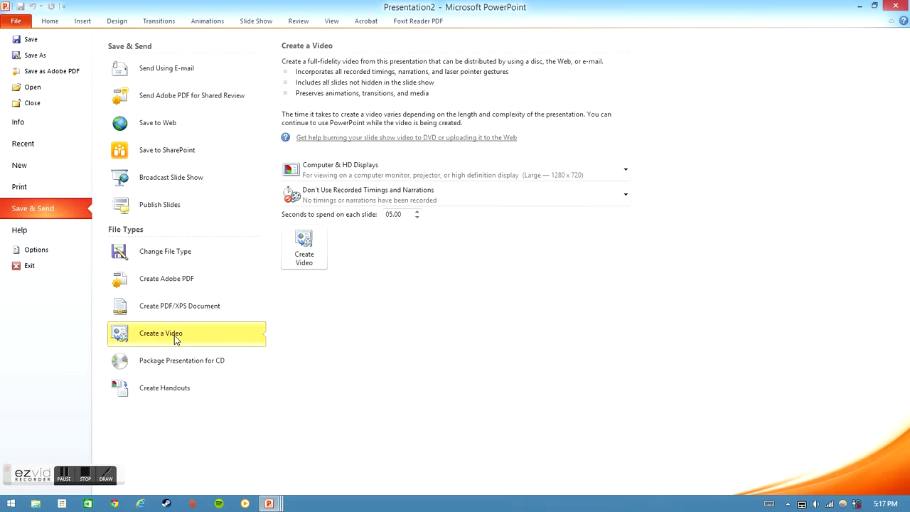
click(625, 169)
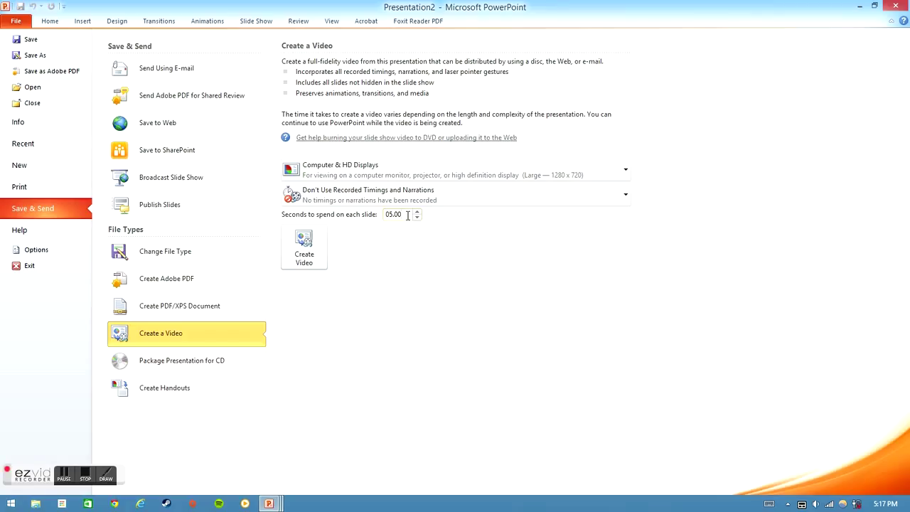
click(401, 214)
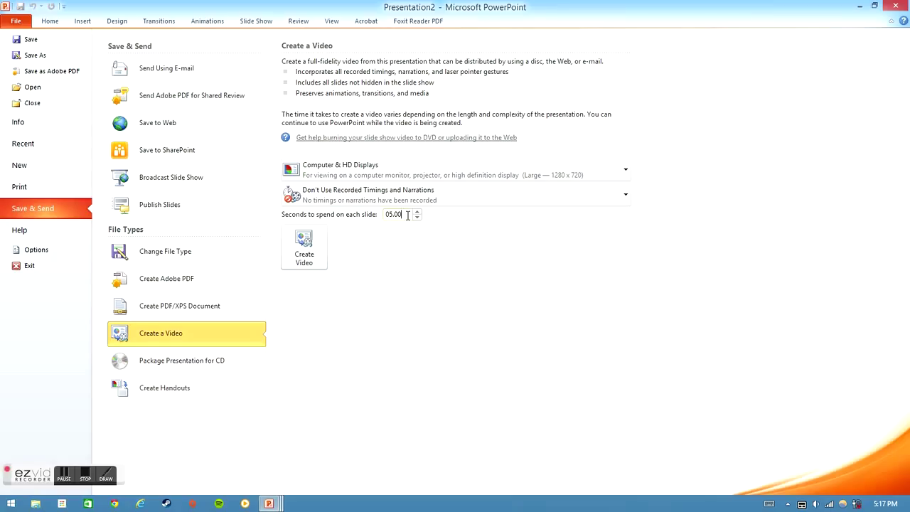
triple_click(393, 214)
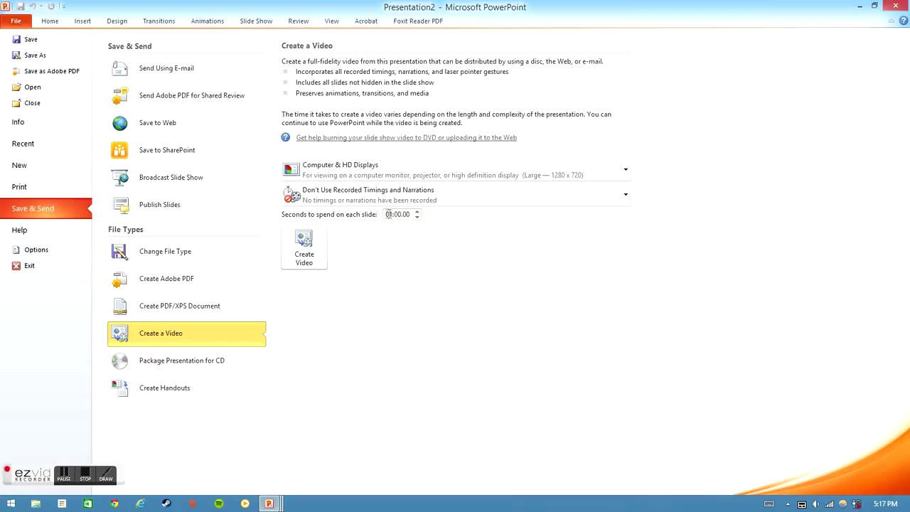
click(398, 214)
text(5)
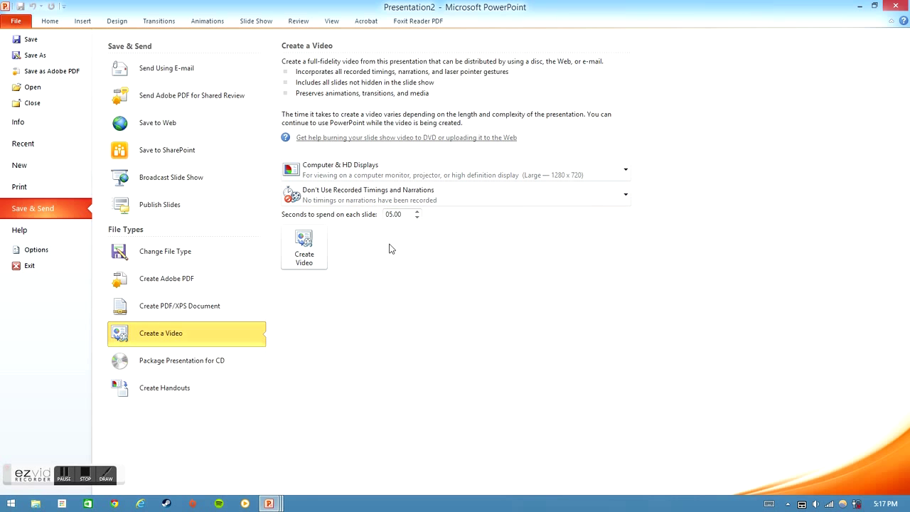
Create the video and save it as MotionGraphics Demo, Windows Media Video, on the Desktop
click(207, 21)
text(MotionGraphics Demo)
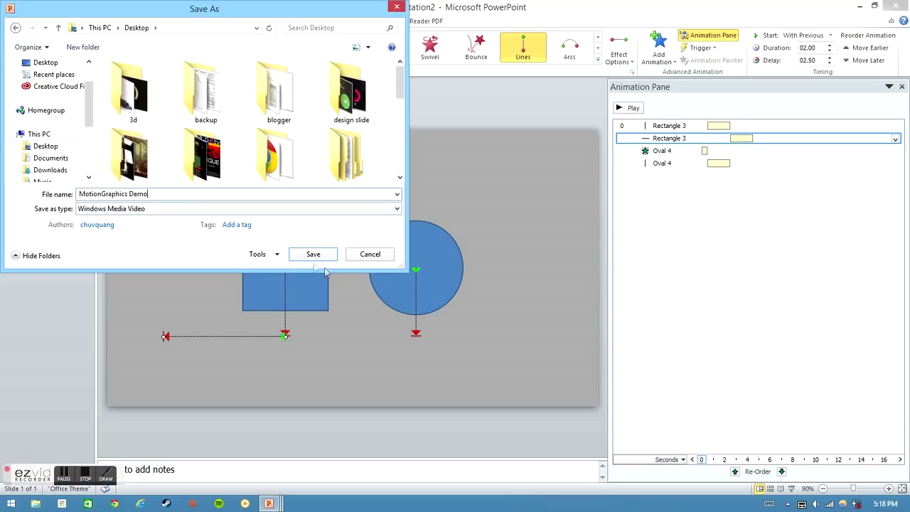
click(313, 254)
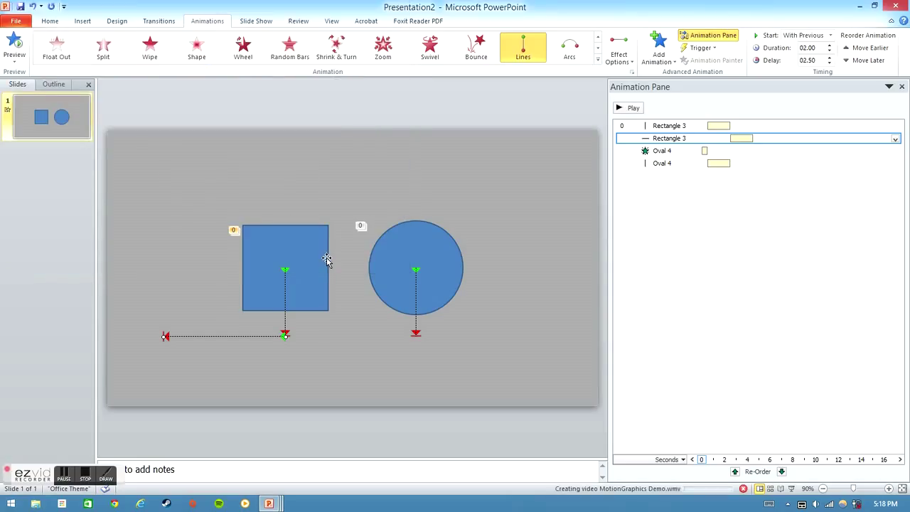
mouse_move(318, 277)
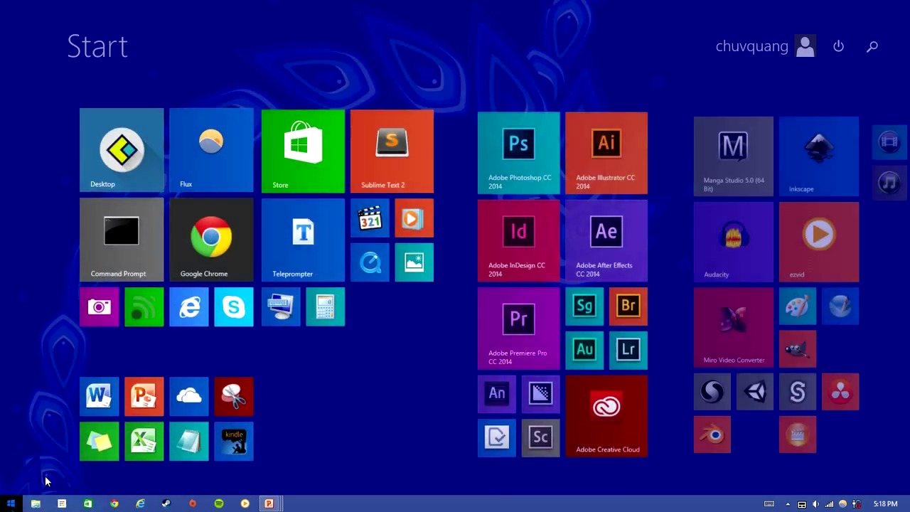
Launch Miro Video Converter and move its window toward the top of the screen
click(268, 503)
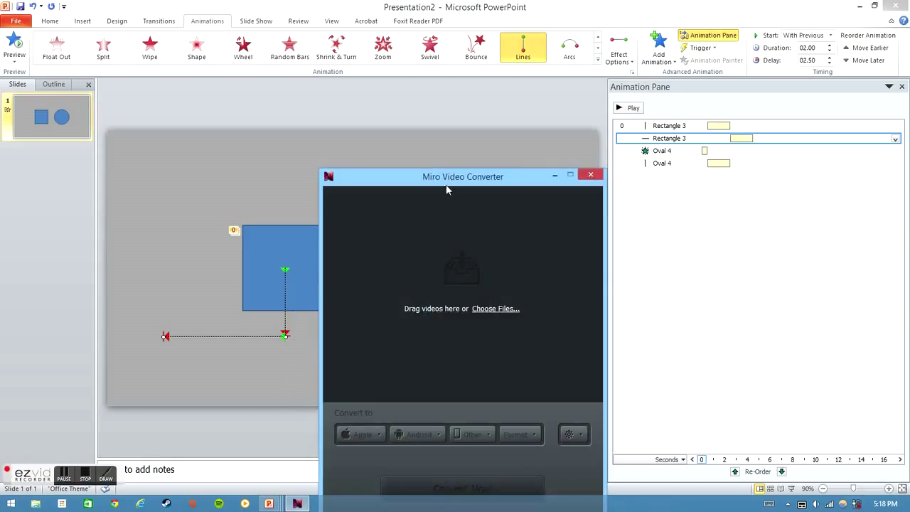
drag(463, 177, 526, 24)
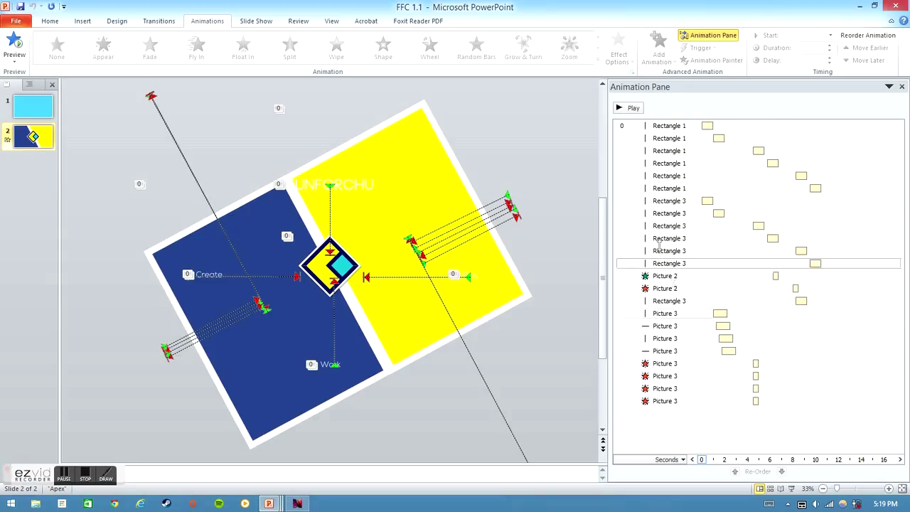
Play the FFC 1.1 slide's animations in the Animation Pane, then stop the preview
click(628, 108)
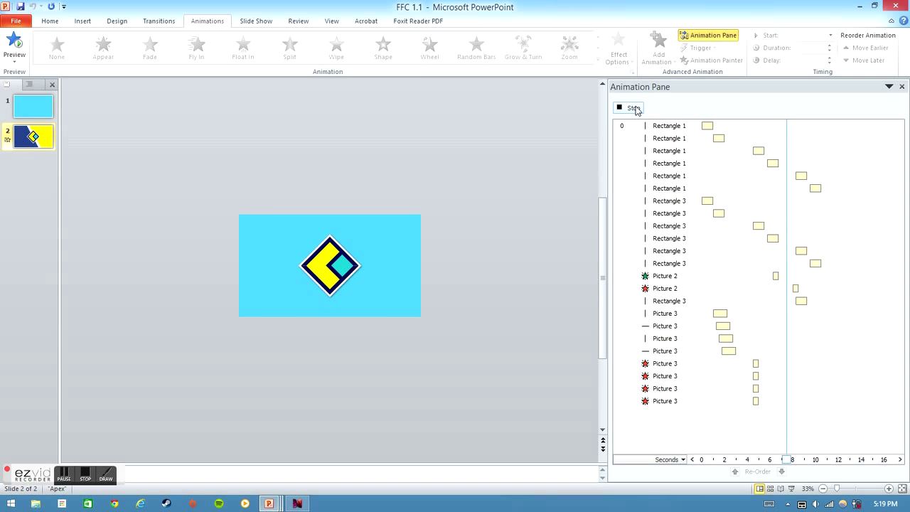
click(632, 108)
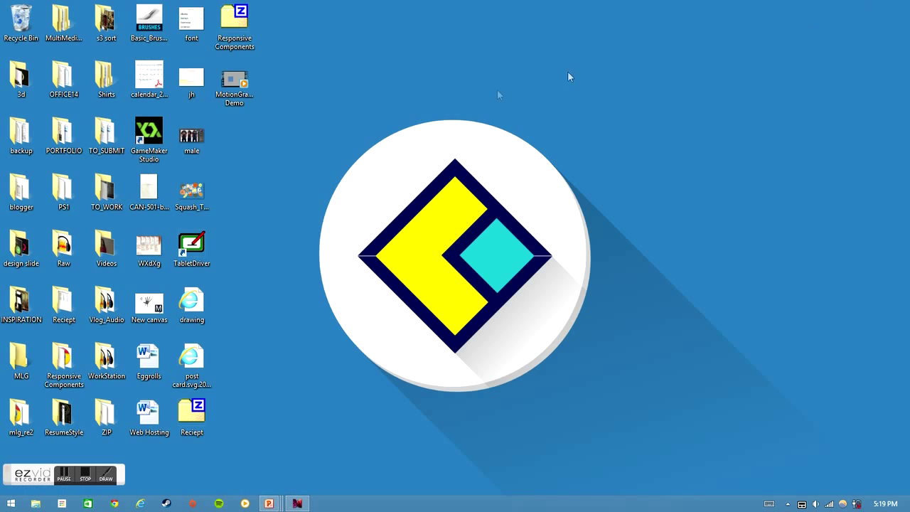
click(234, 80)
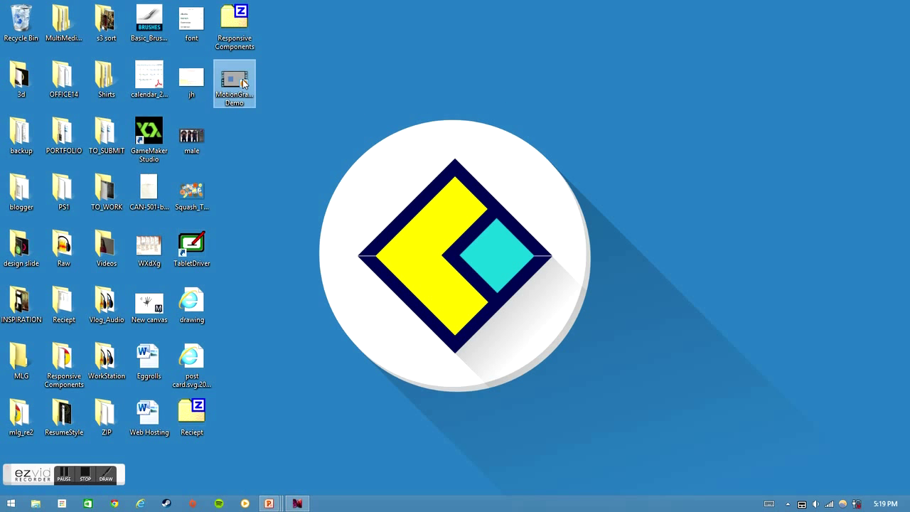
double_click(233, 80)
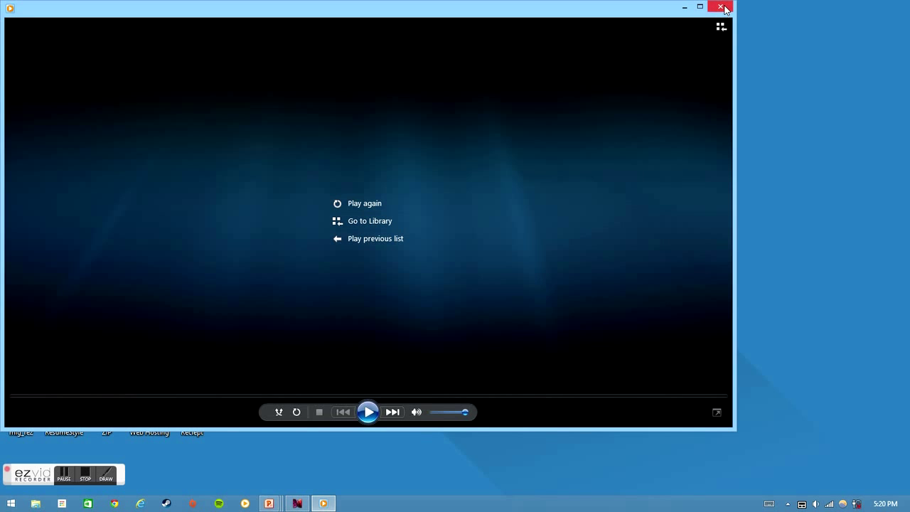
click(720, 7)
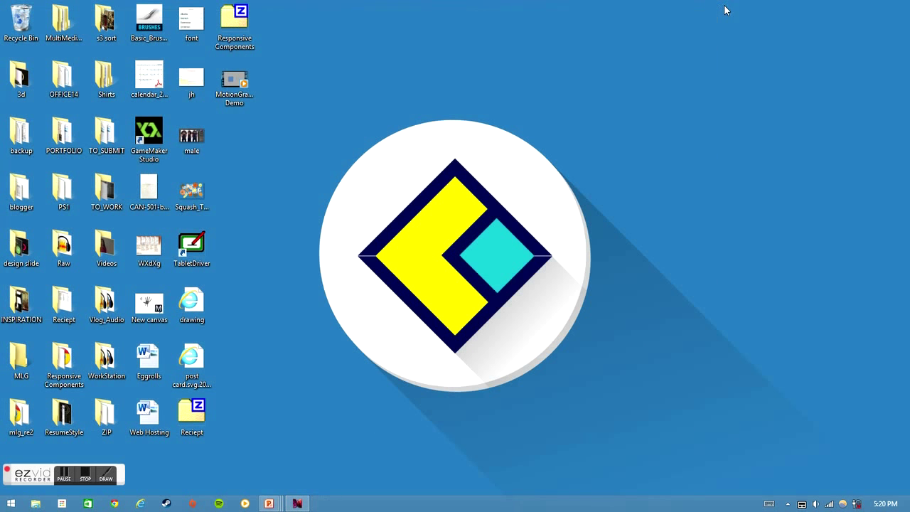
mouse_move(591, 182)
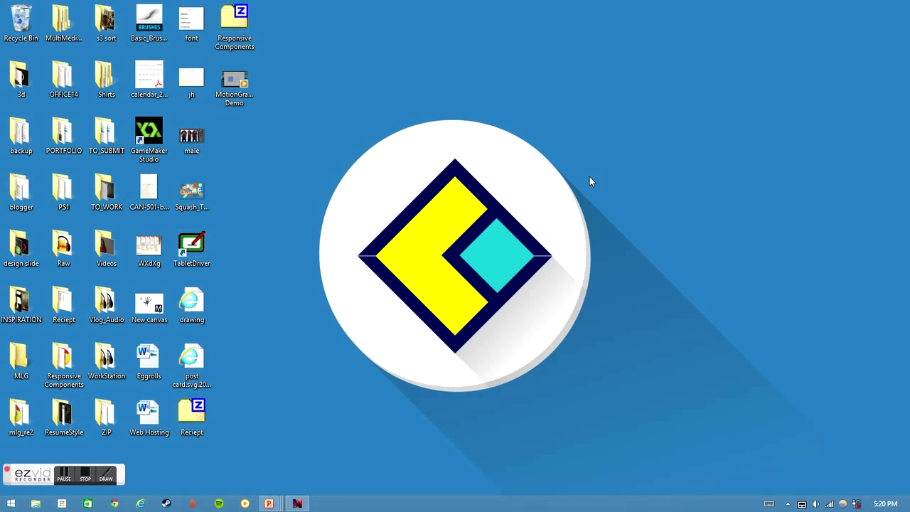